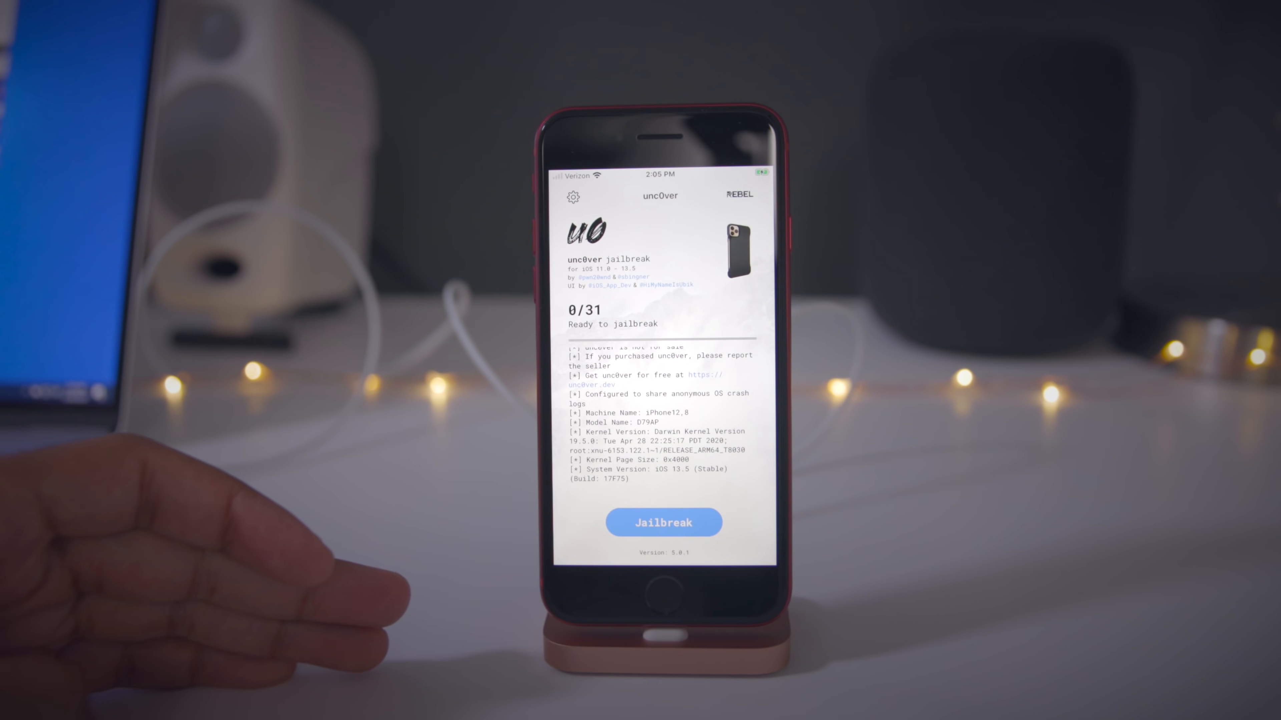
Download altinstaller.zip from altstore.io in Edge and reveal it in the Downloads folder
click(664, 522)
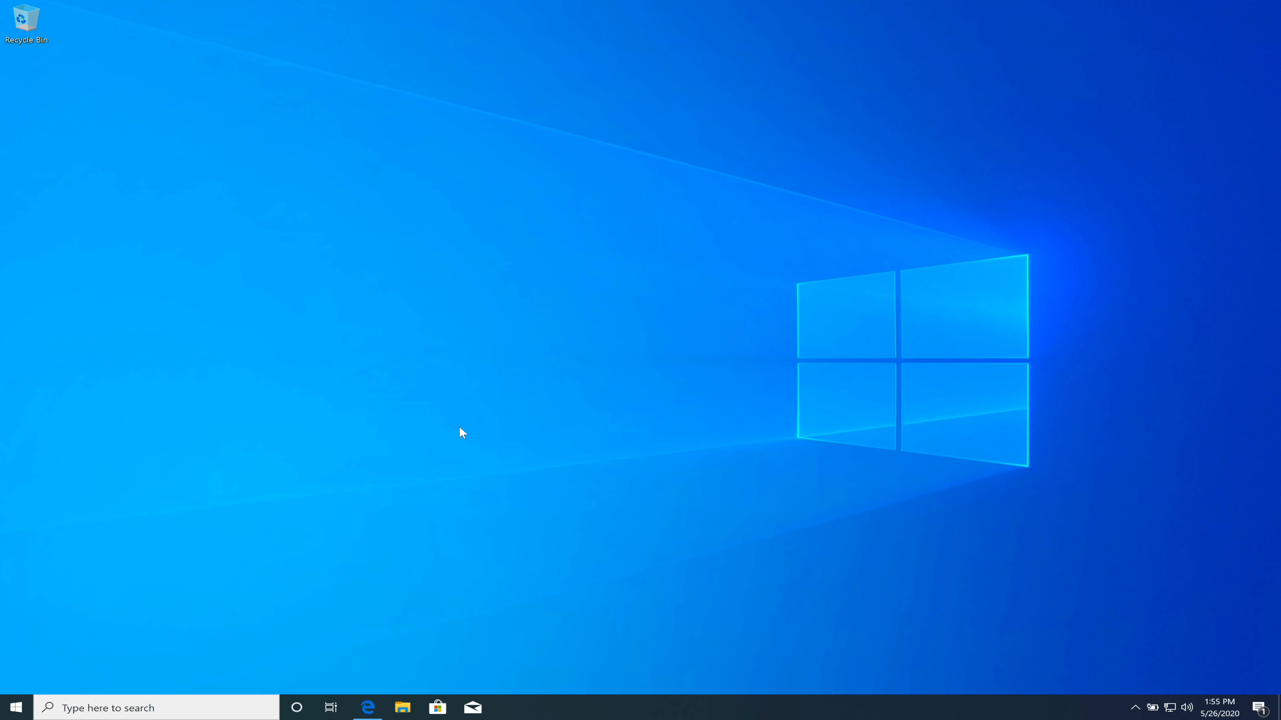
mouse_move(376, 695)
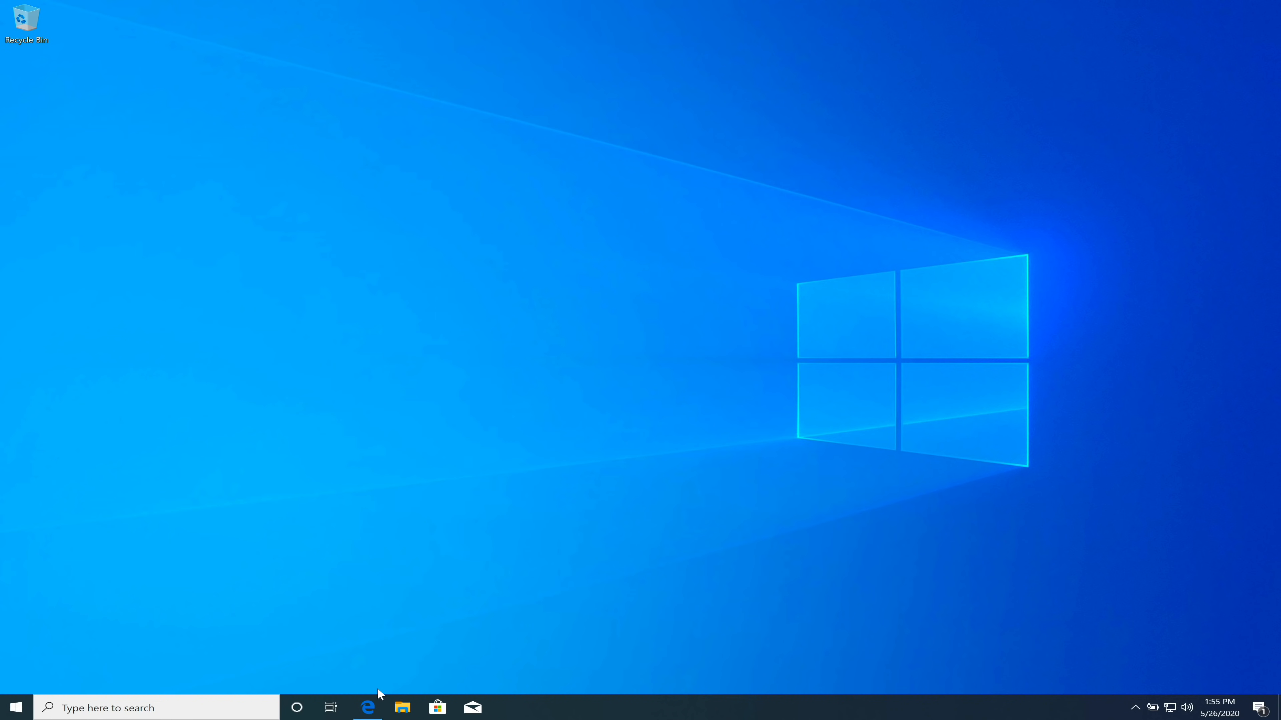
click(367, 707)
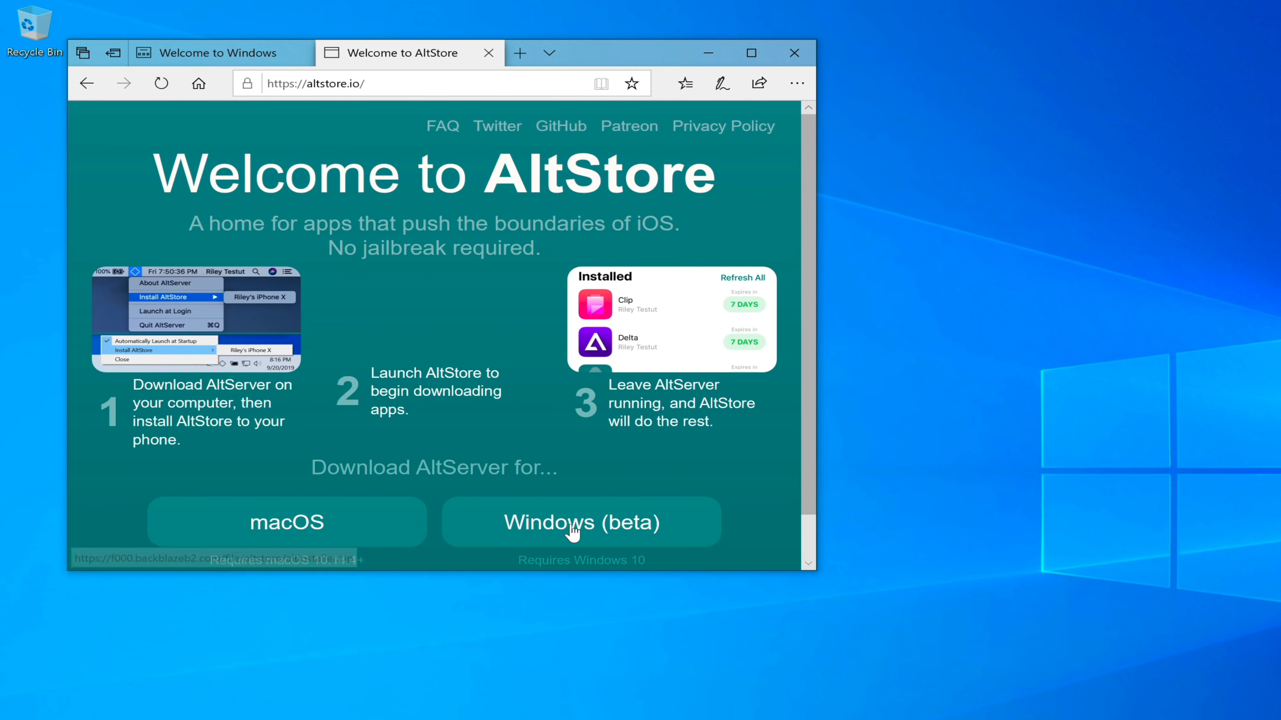
click(580, 521)
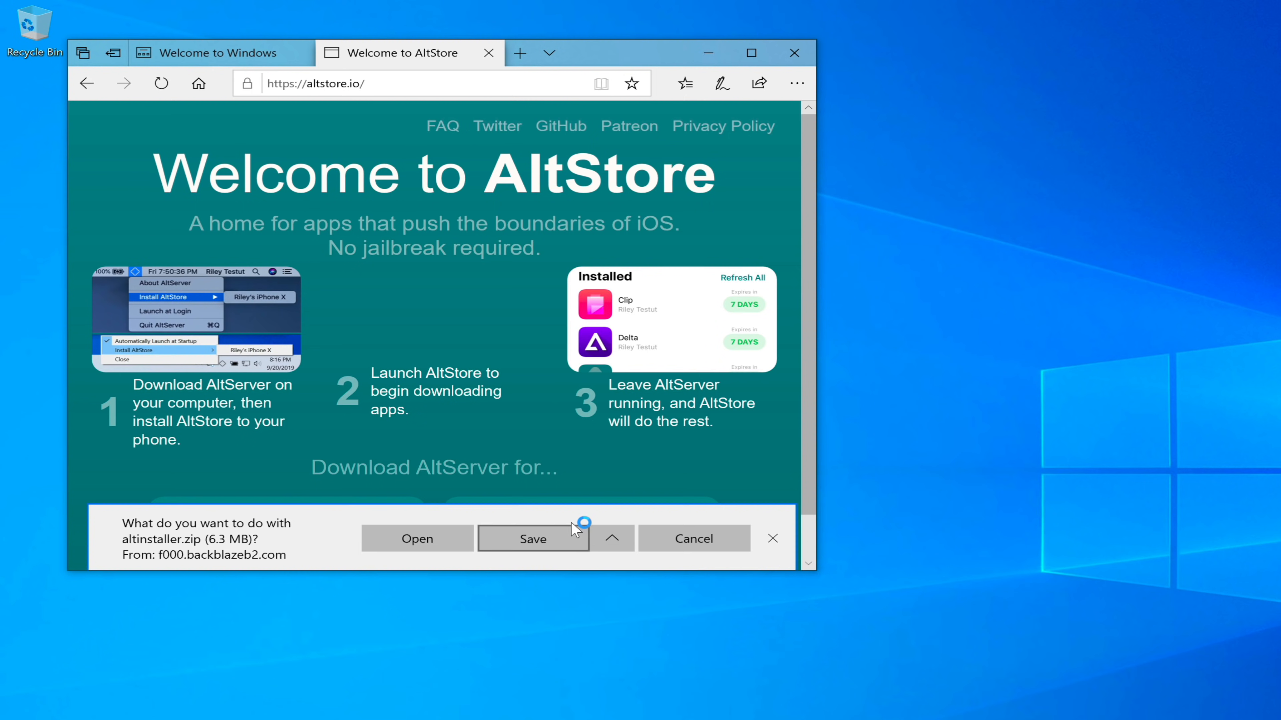
click(532, 538)
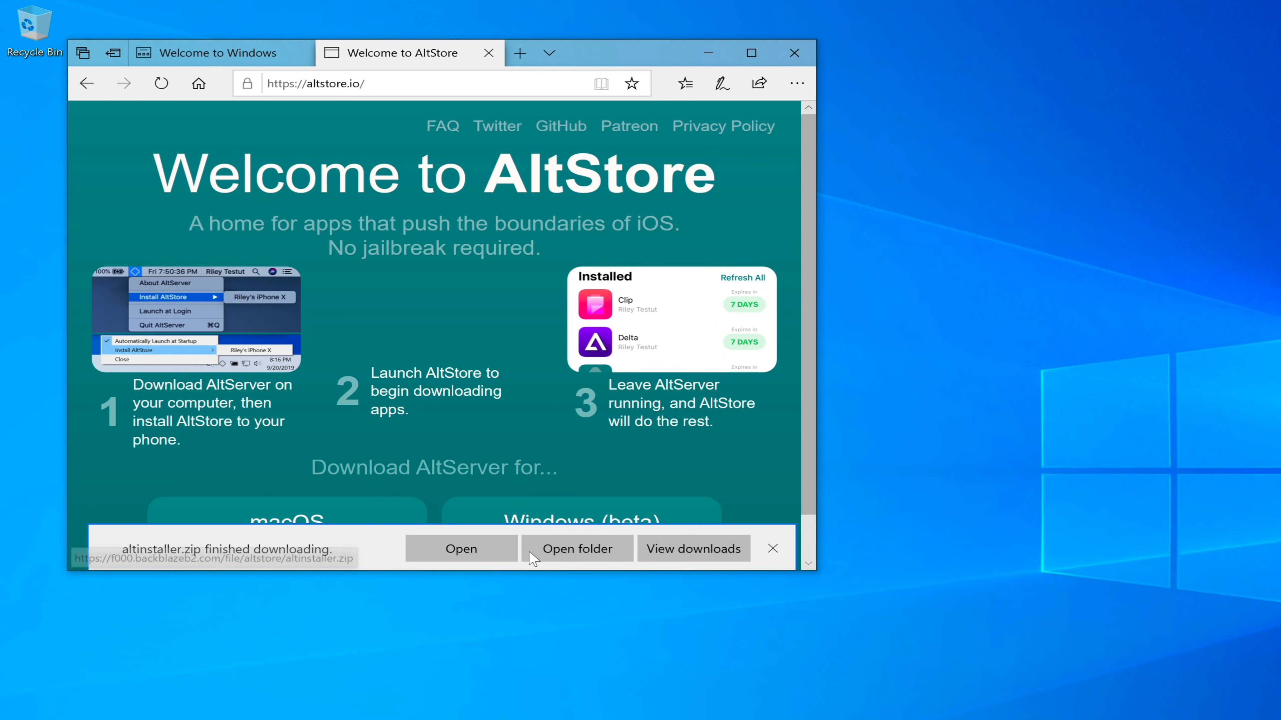
click(576, 548)
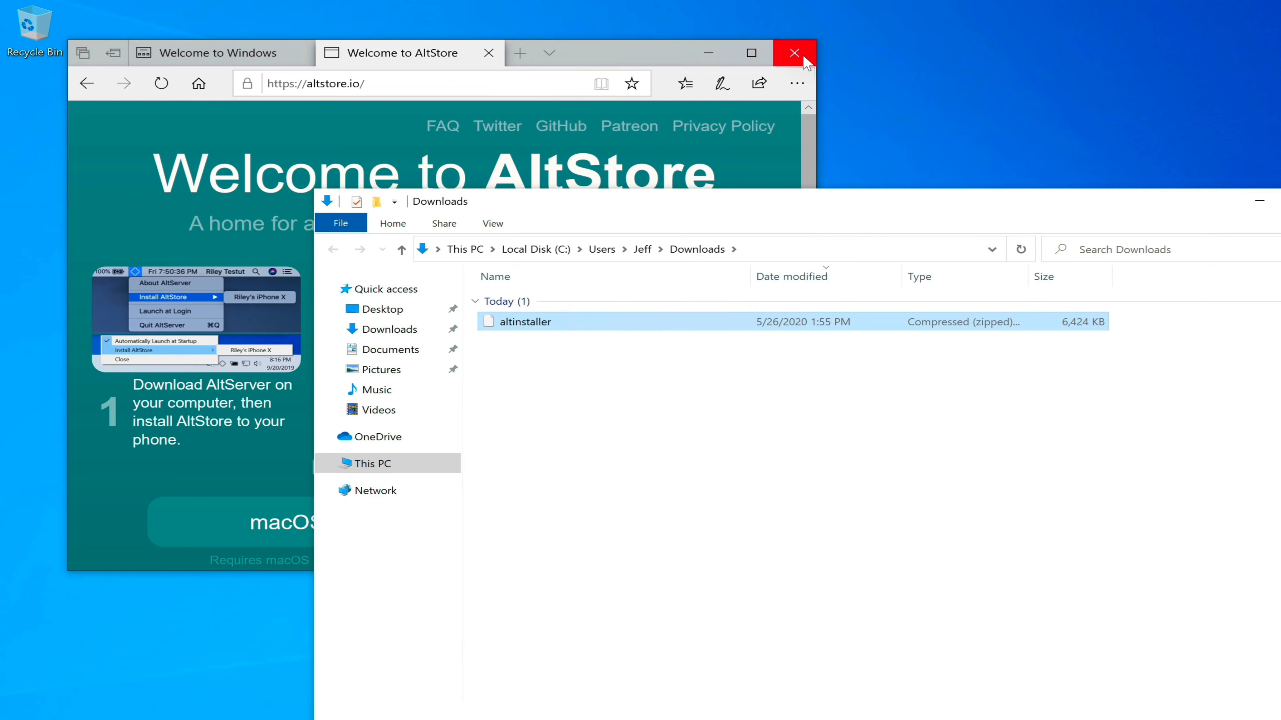
Extract altinstaller.zip into its folder and select the setup application inside
click(792, 52)
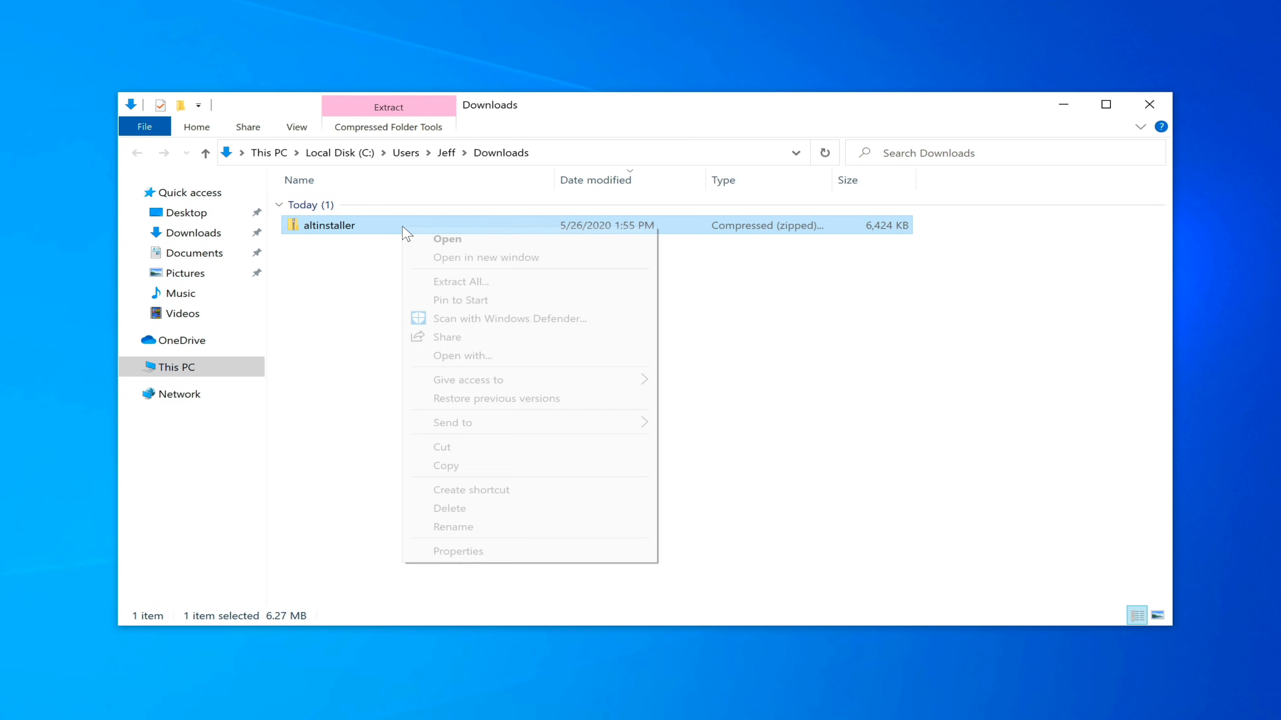
click(461, 281)
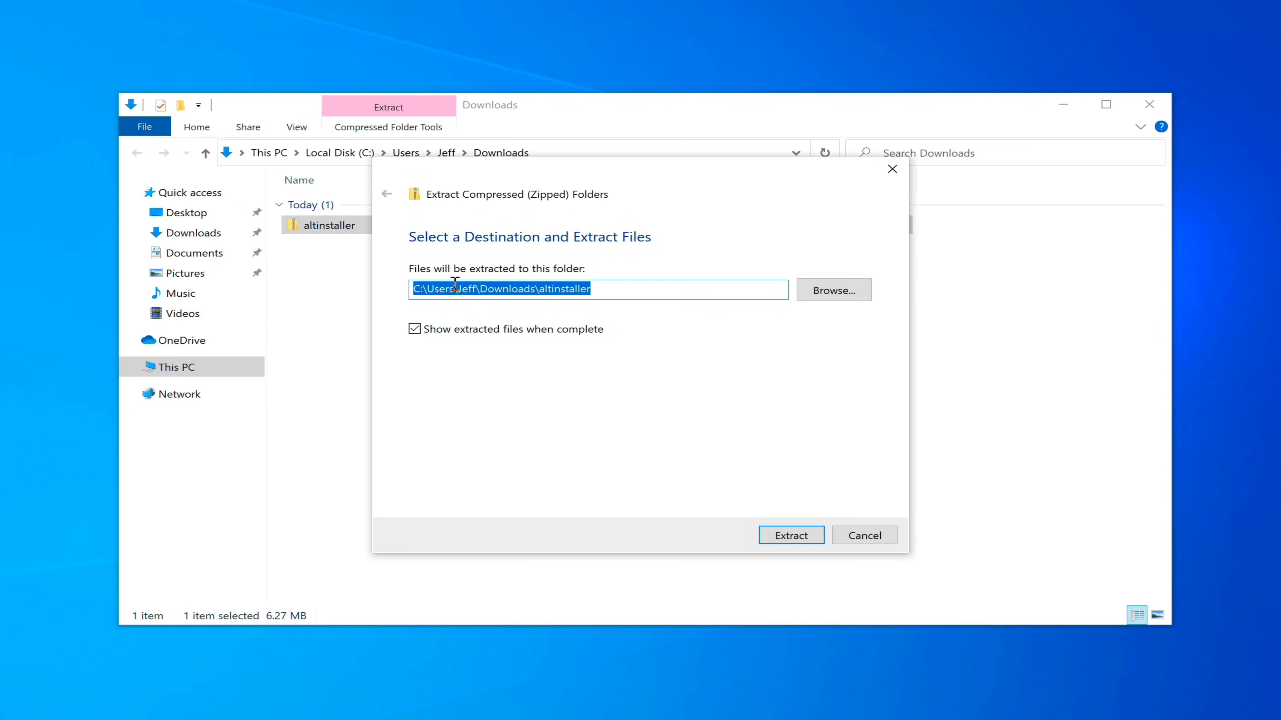
click(789, 535)
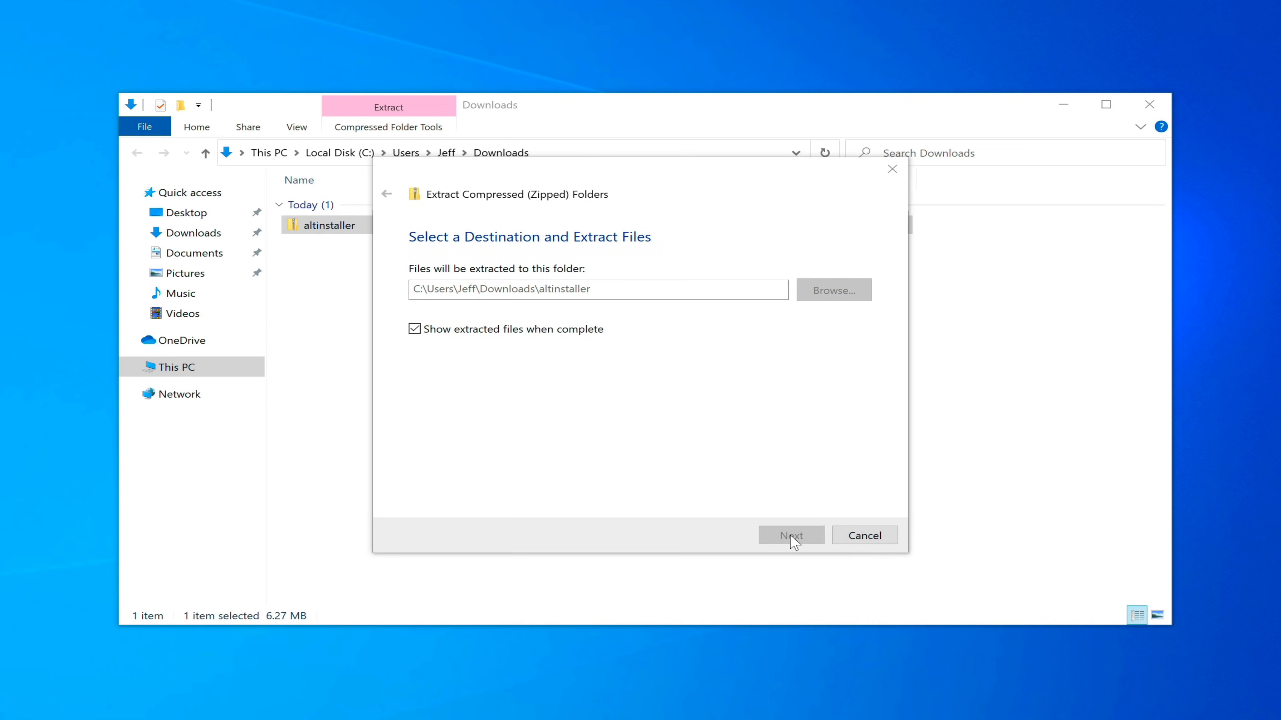
click(789, 535)
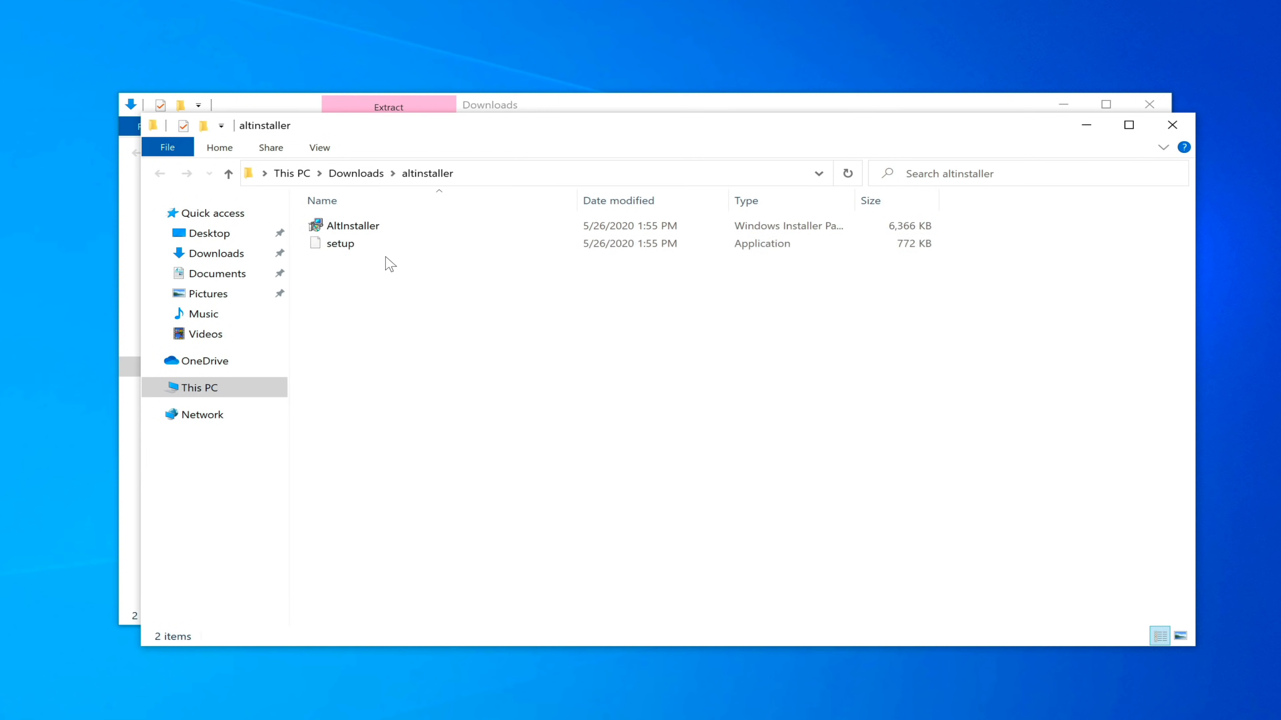
click(340, 243)
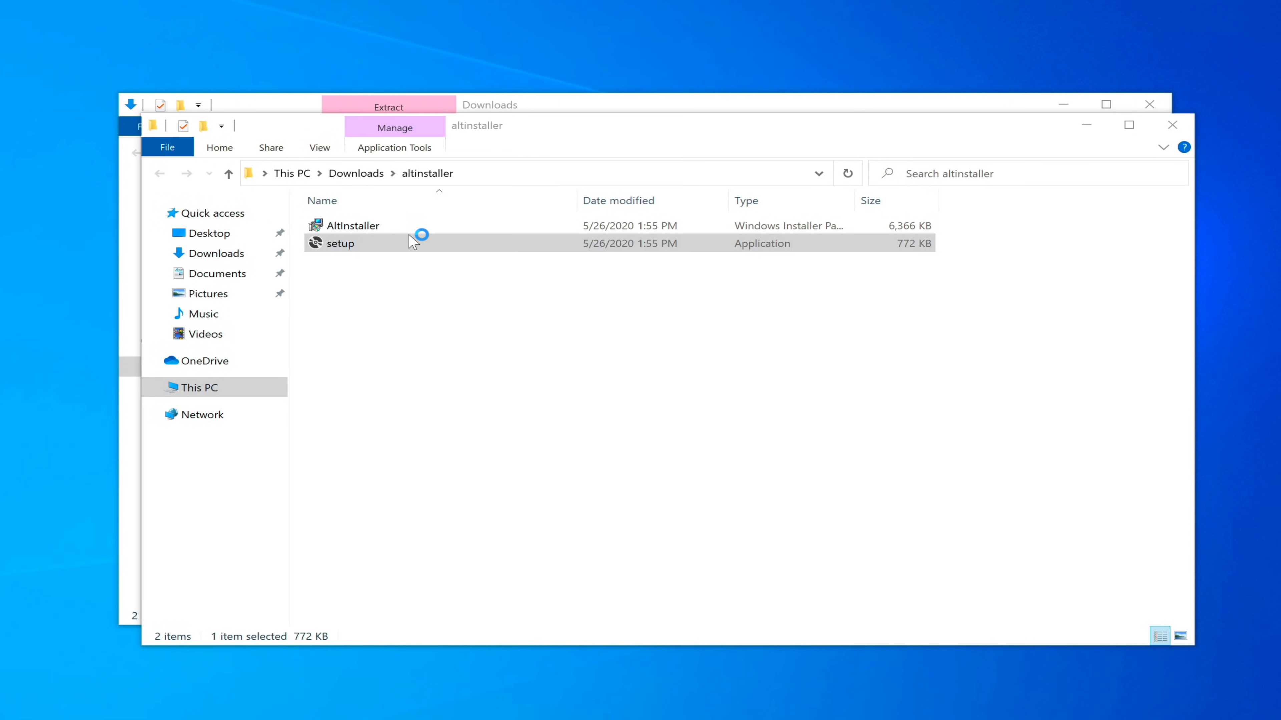
Run setup and install AltServer to the default Program Files (x86) folder for Just me
double_click(340, 243)
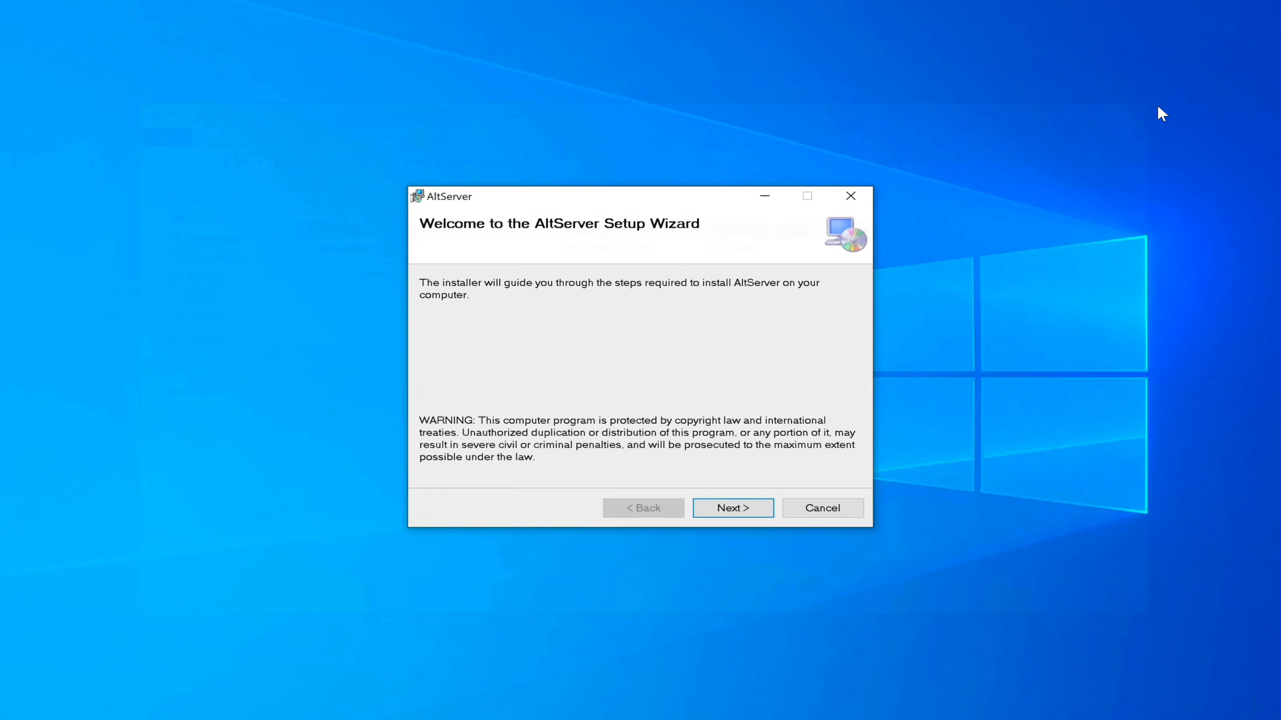
click(731, 506)
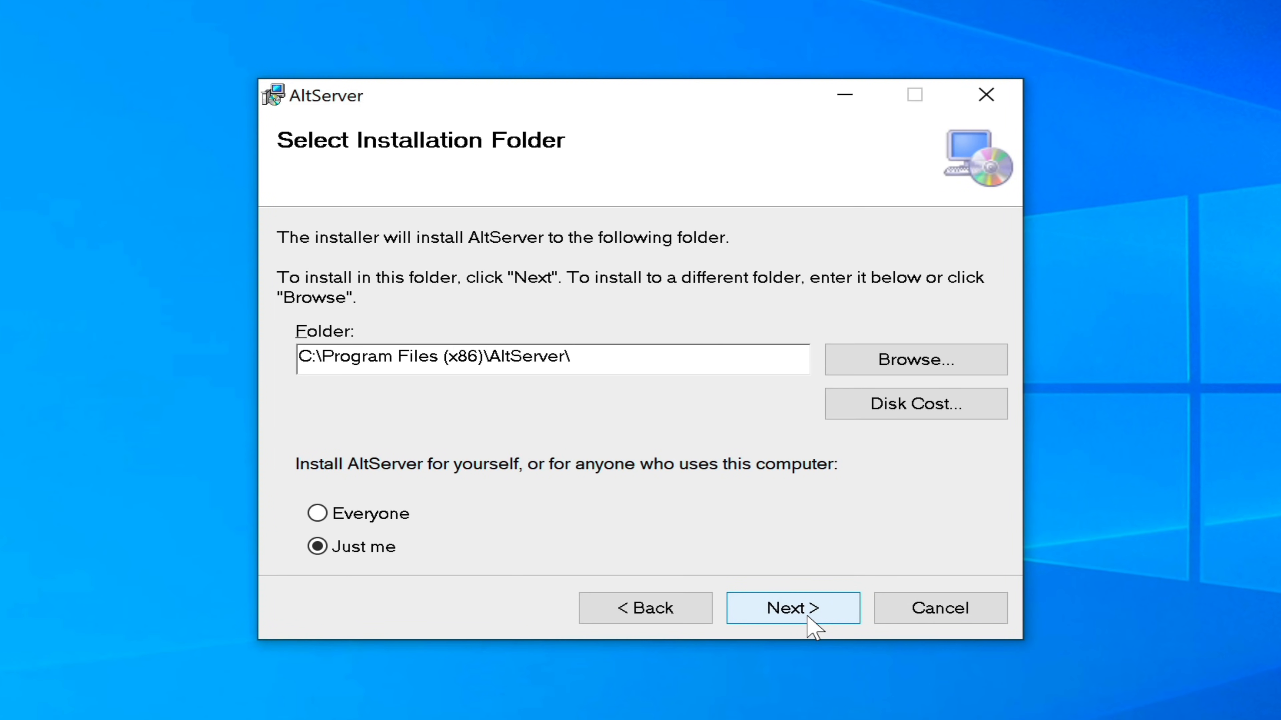
click(790, 608)
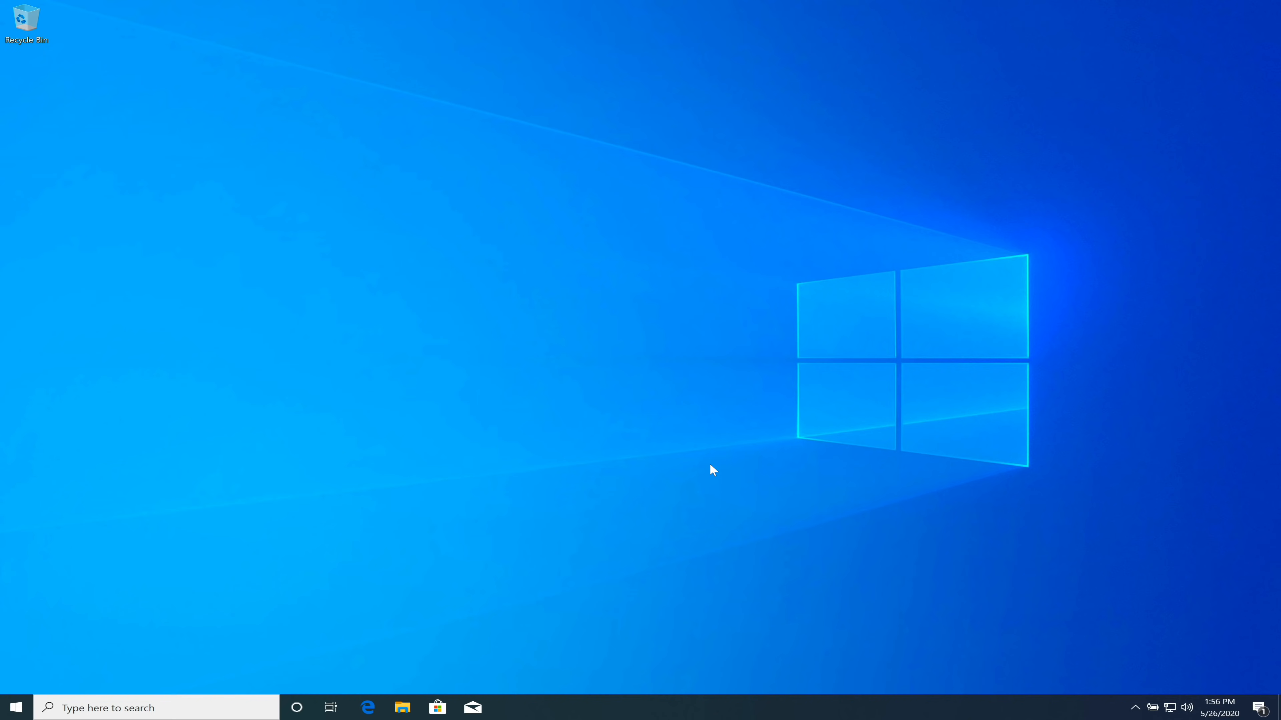
mouse_move(43, 691)
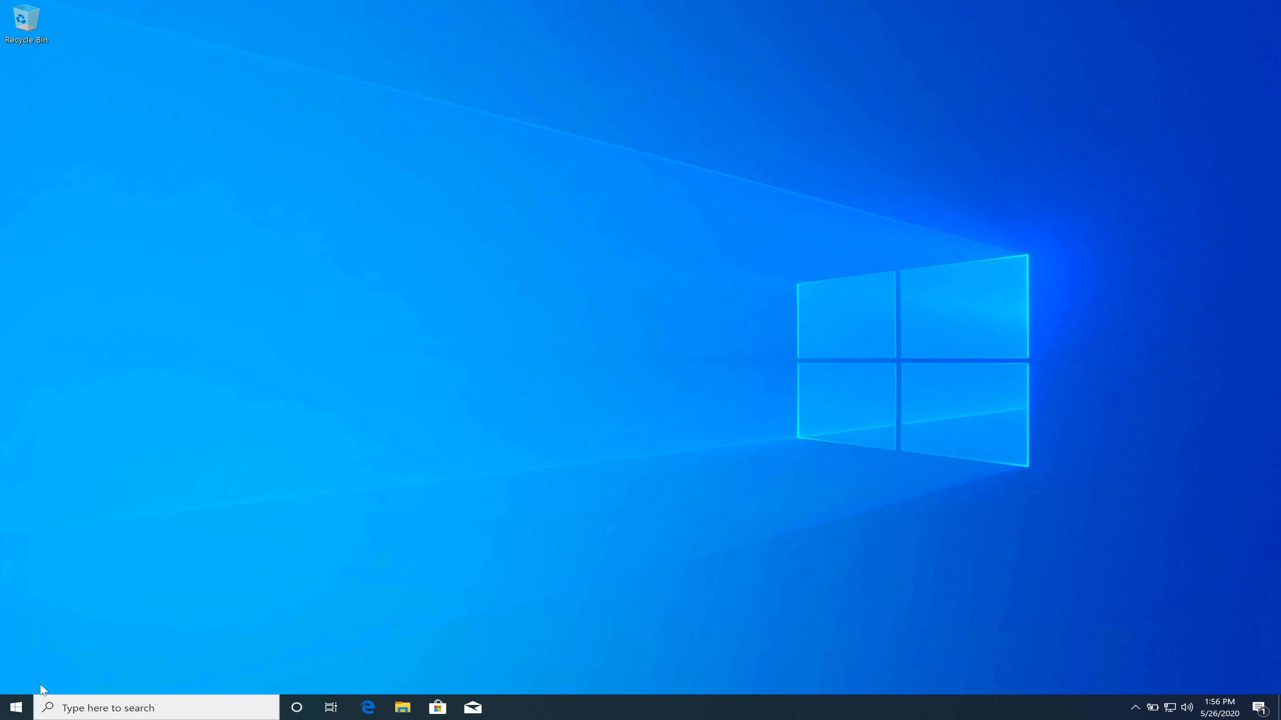
Launch AltServer from the Start menu and allow it through the firewall on private networks
click(14, 707)
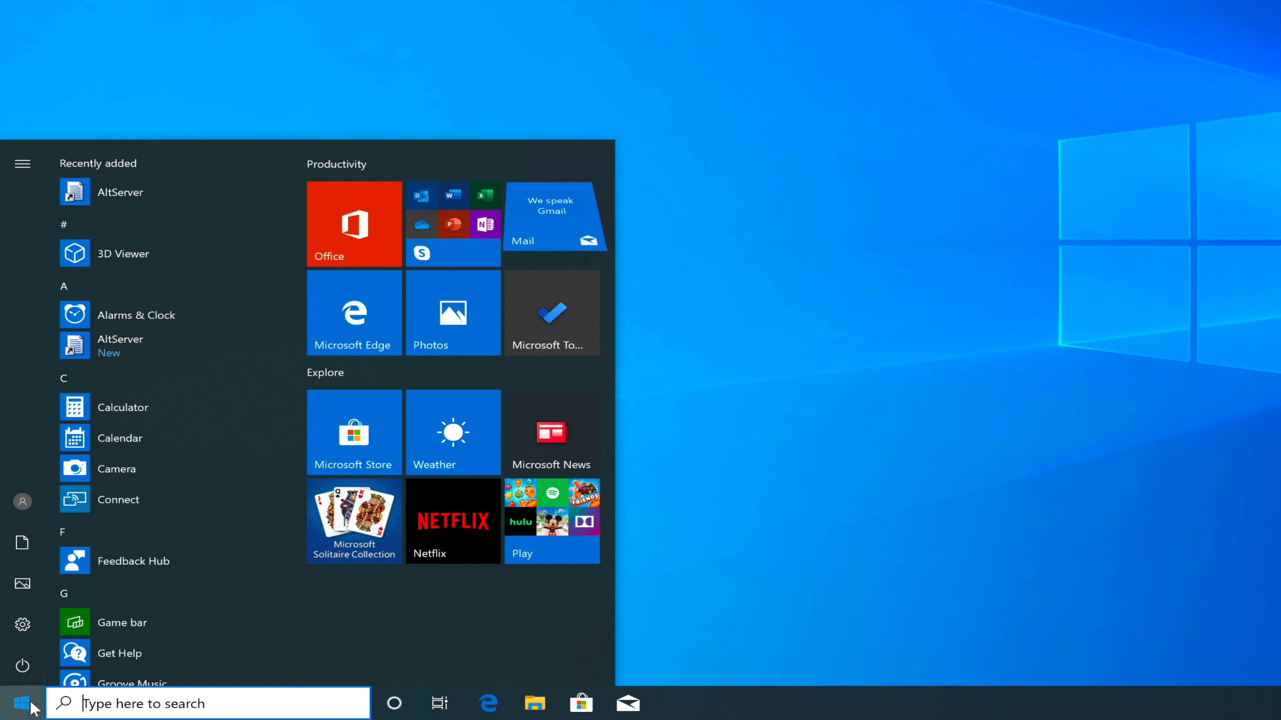
mouse_move(136, 350)
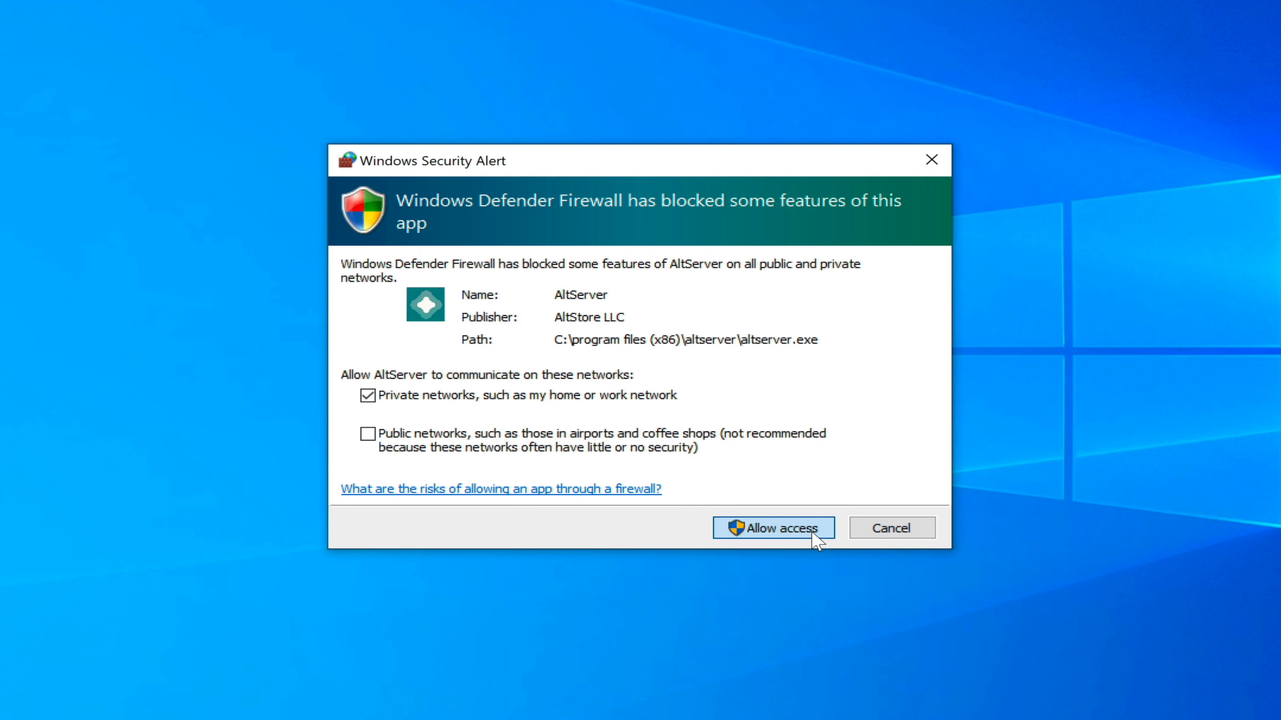
click(772, 527)
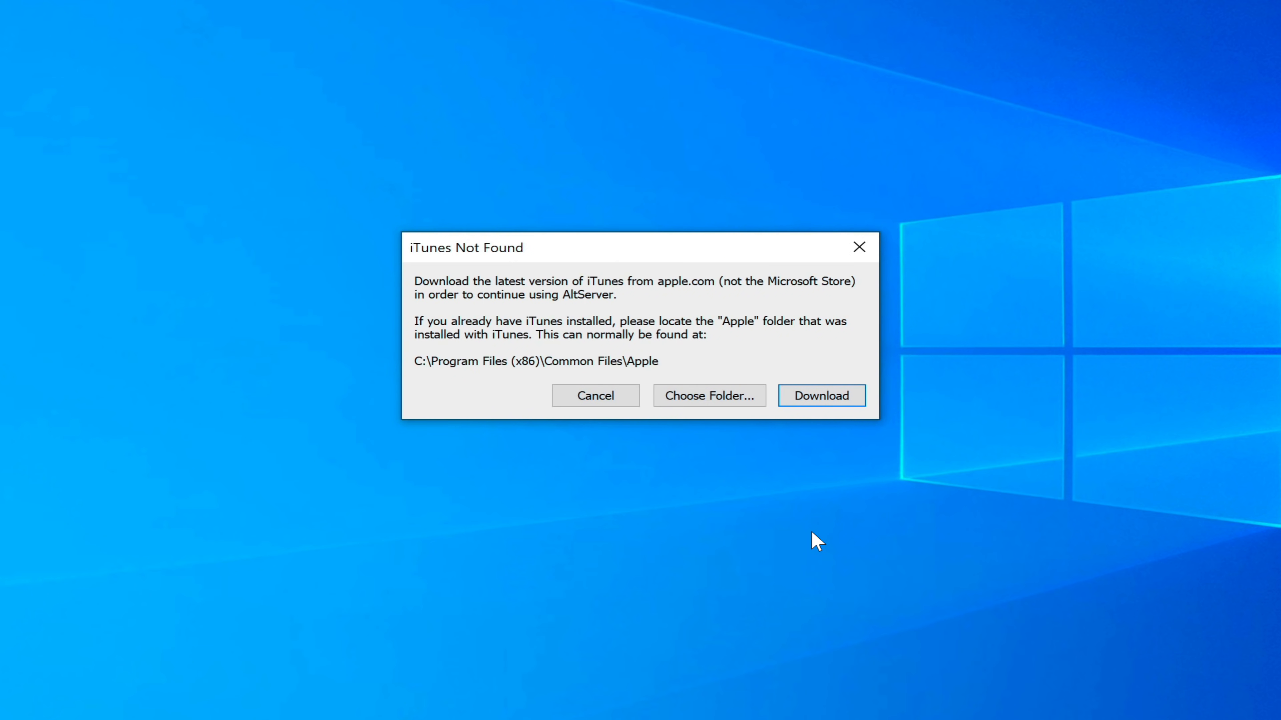
mouse_move(782, 496)
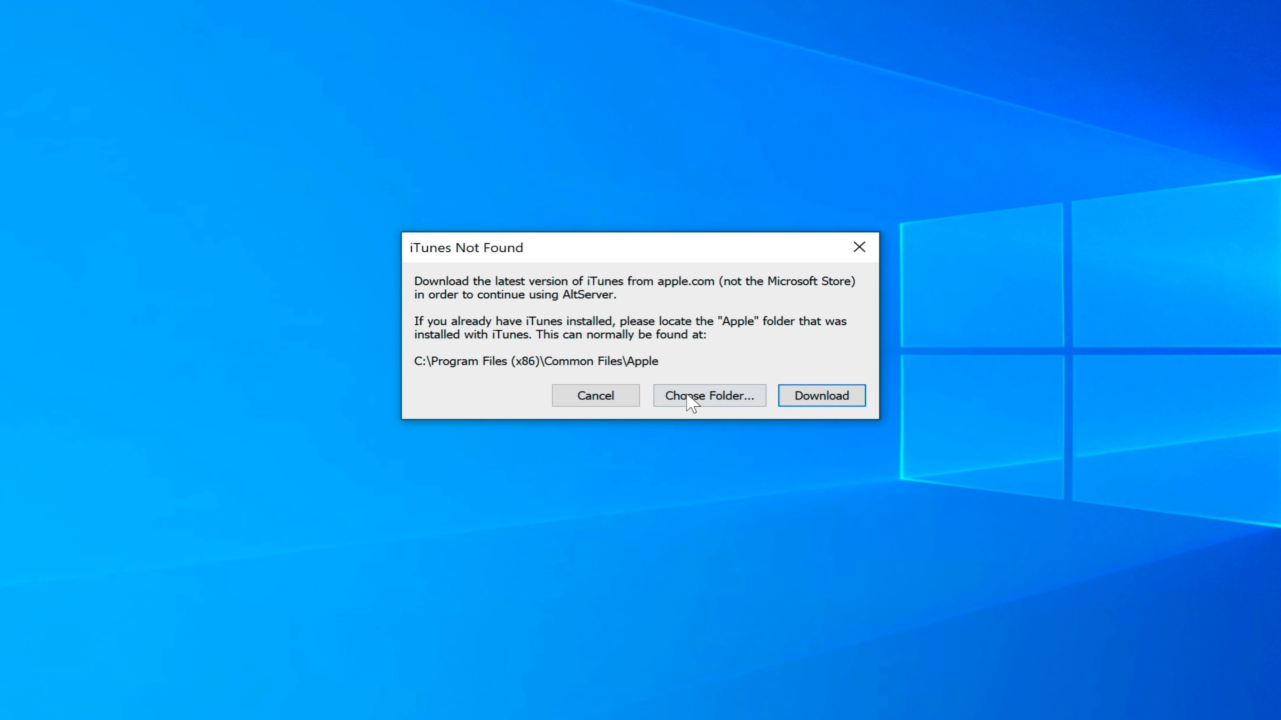
mouse_move(833, 390)
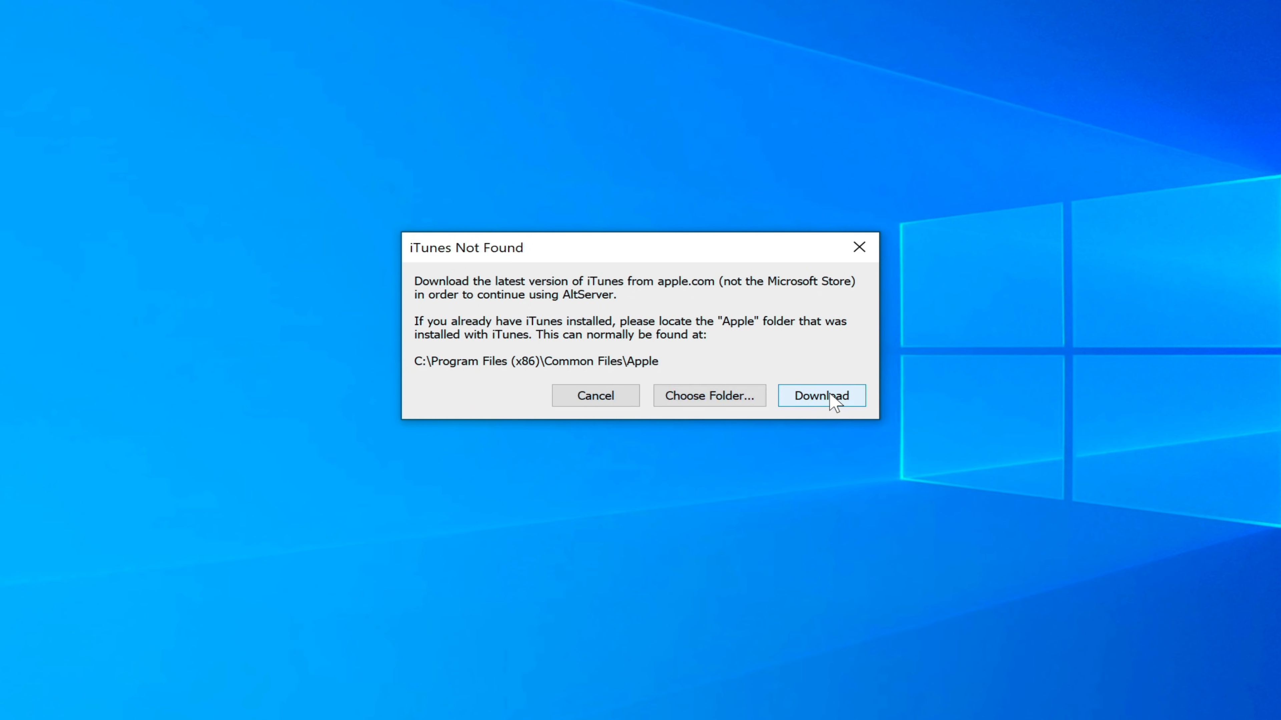
Download iTunes64Setup.exe from Apple via the iTunes Not Found dialog, run it and close Edge
click(820, 396)
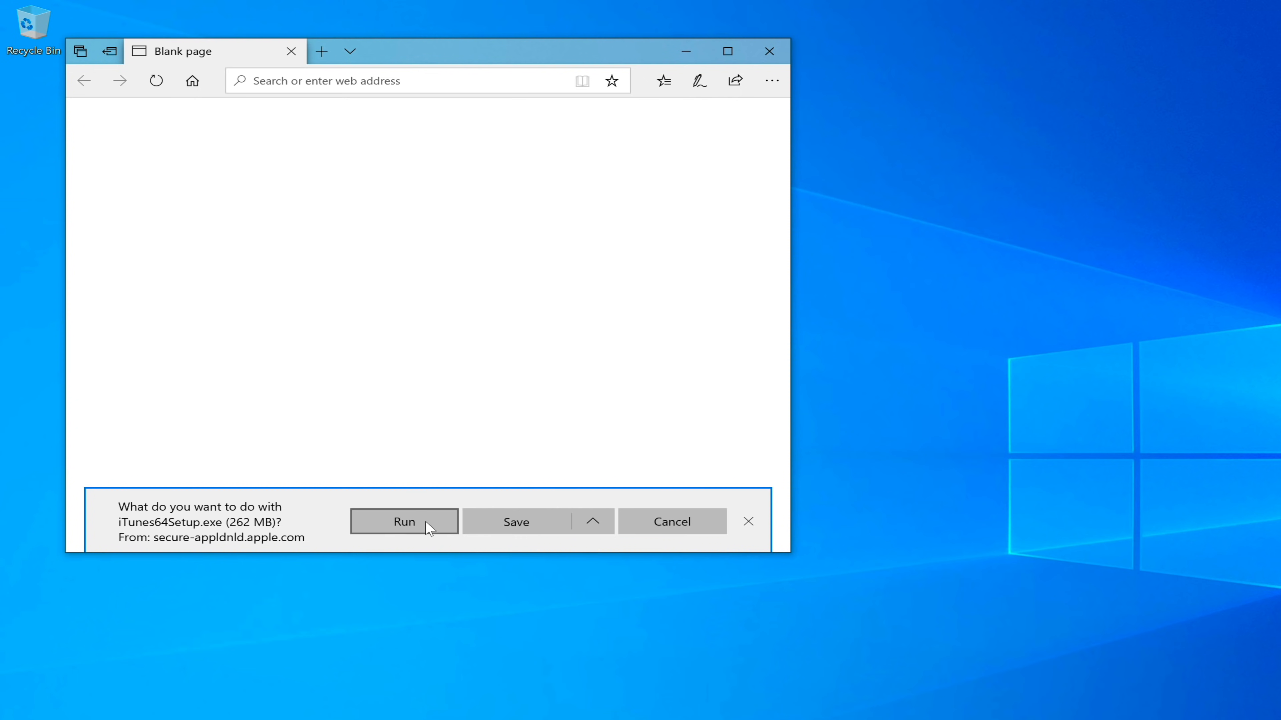
click(403, 520)
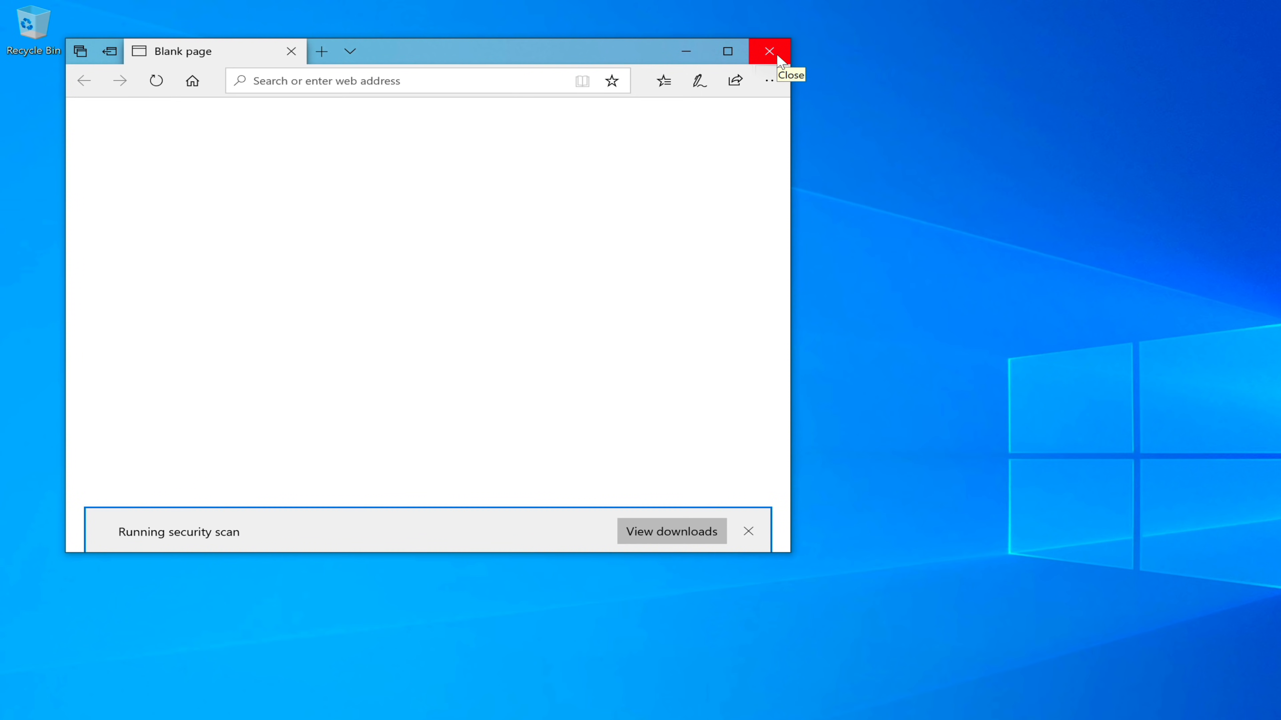
click(747, 531)
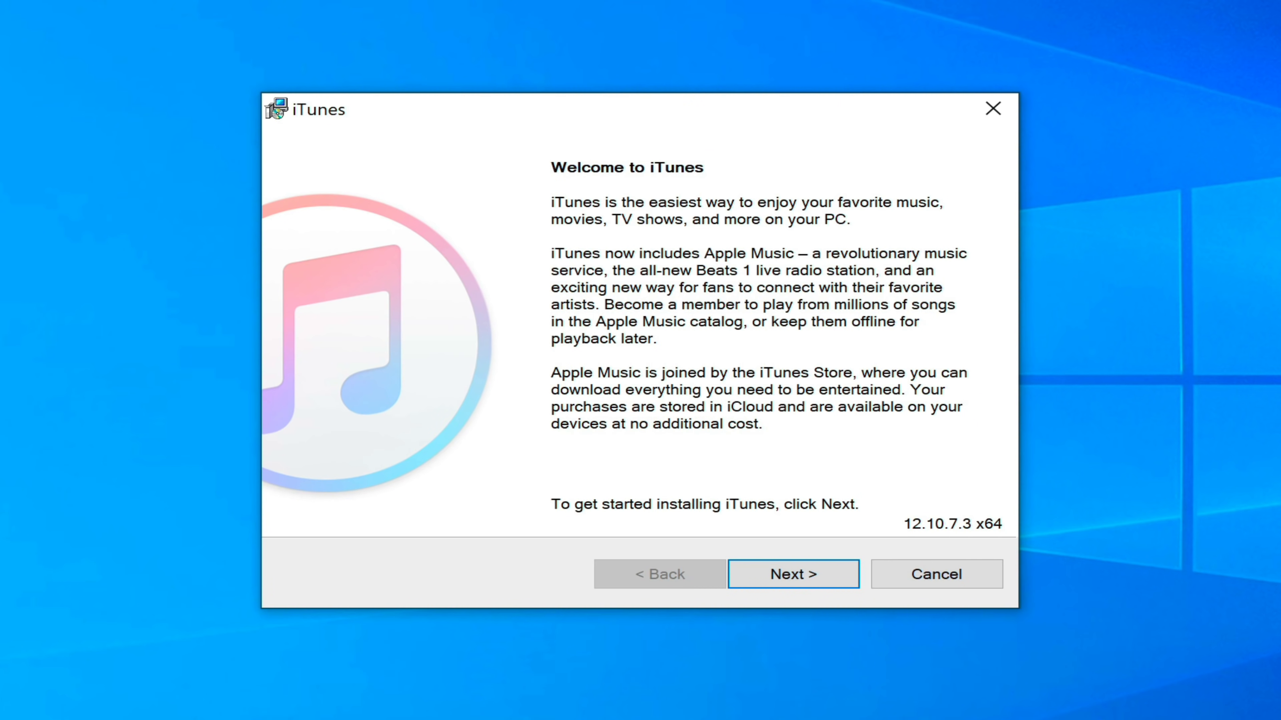
Install iTunes, approving both UAC prompts, finish and decline the restart for now
click(792, 574)
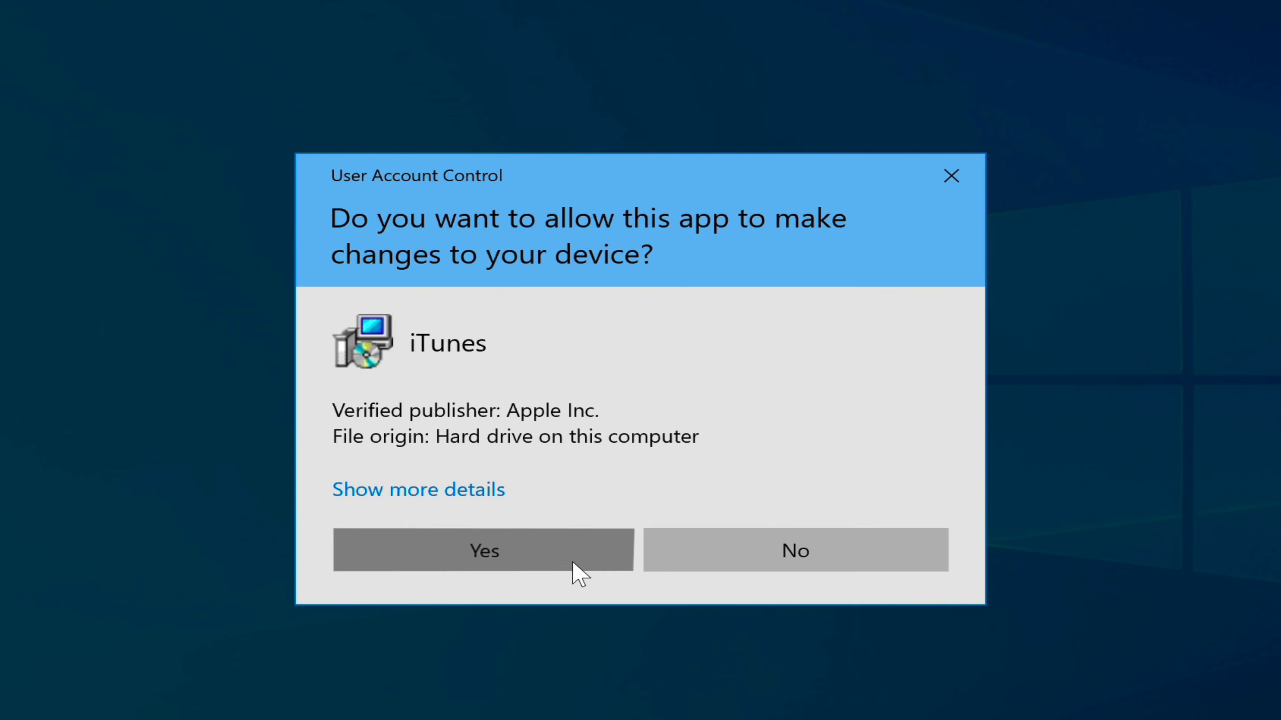
click(483, 550)
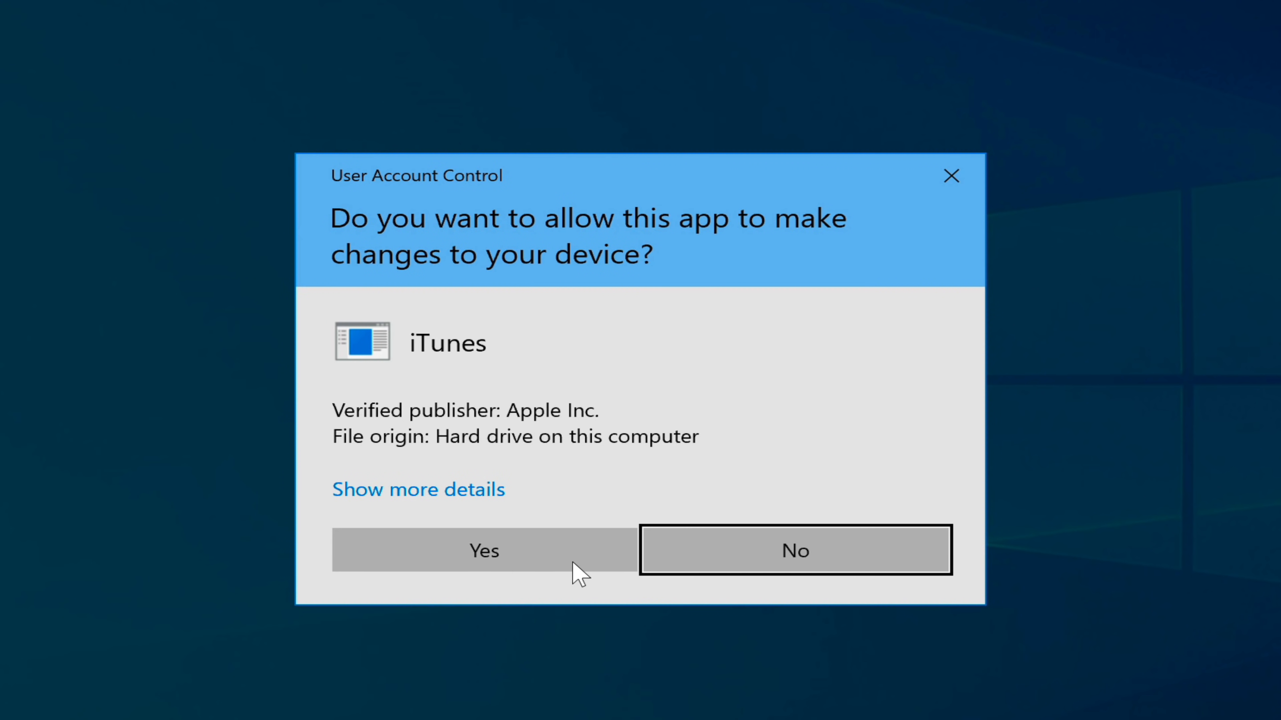
click(483, 549)
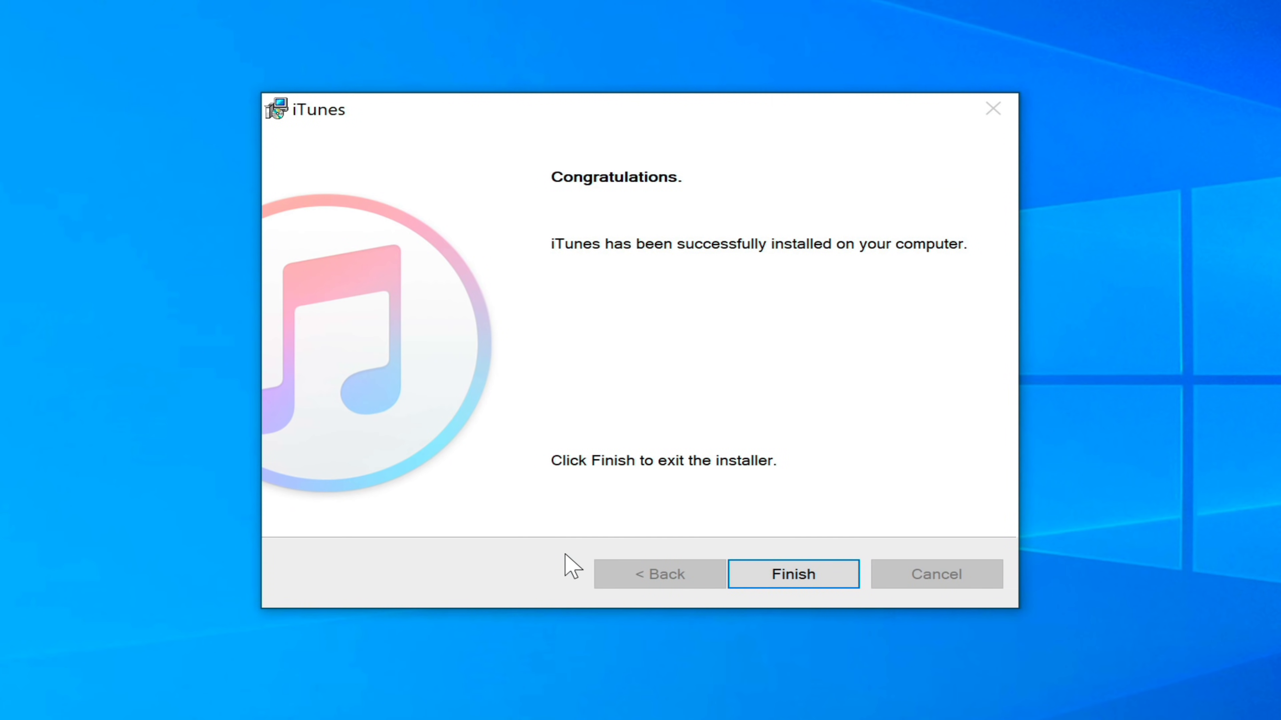
mouse_move(793, 581)
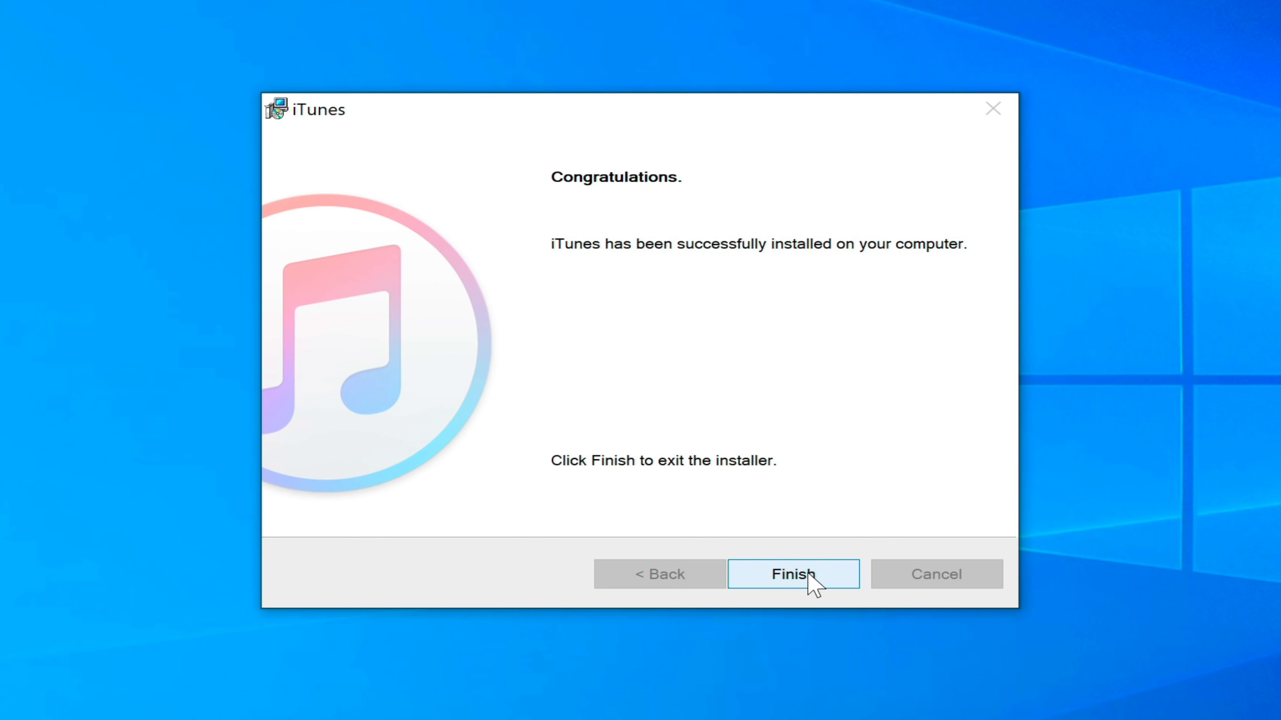
click(792, 574)
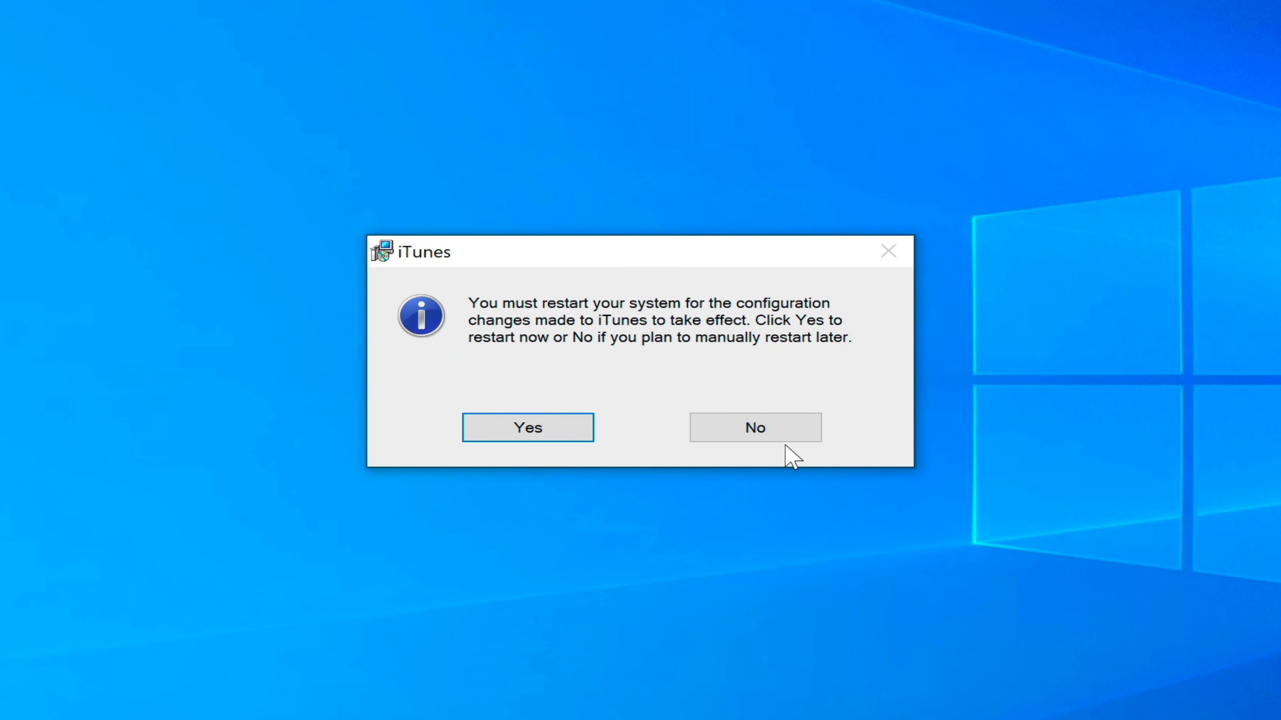
click(753, 427)
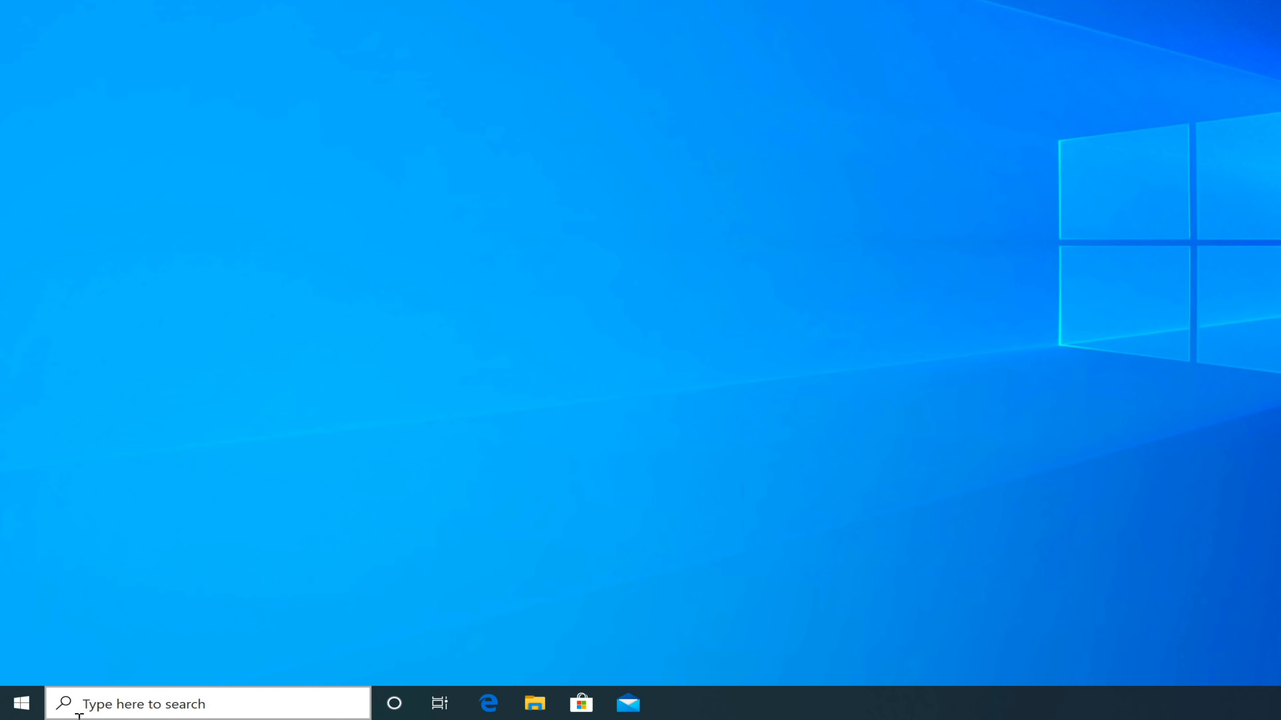
Relaunch AltServer from the Start menu, bringing up the iCloud Not Found notice
click(22, 702)
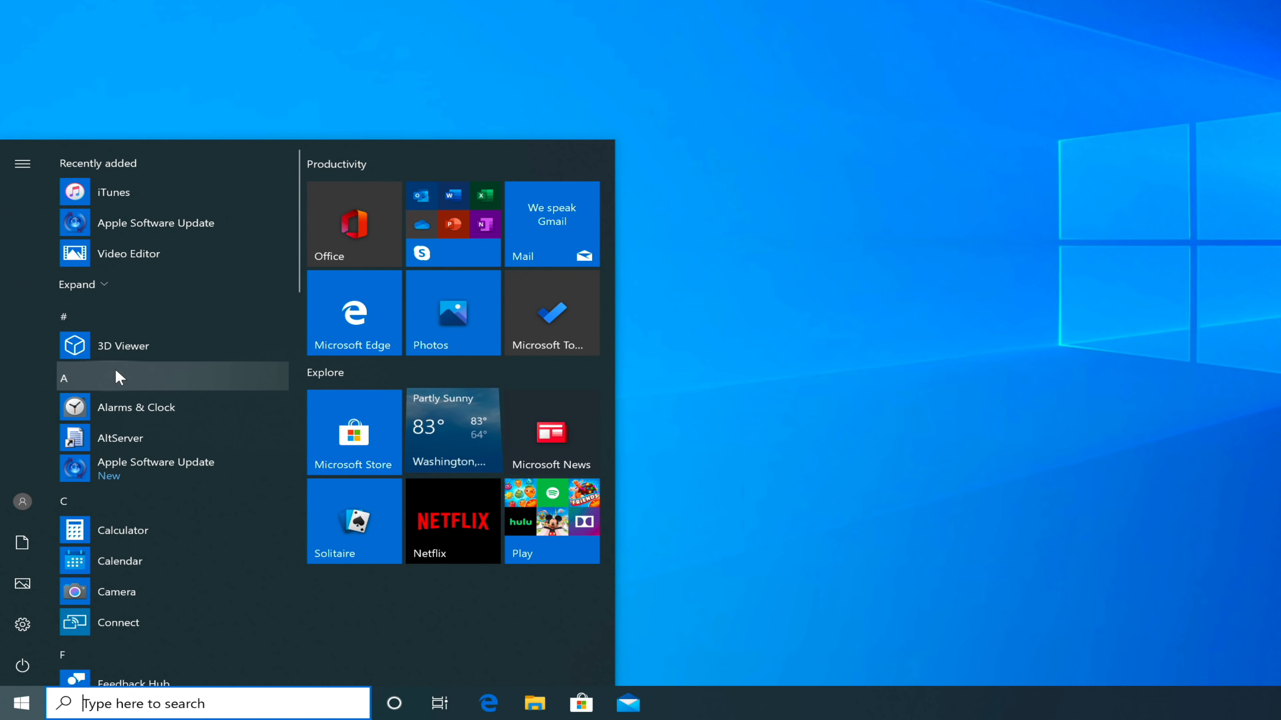
click(119, 437)
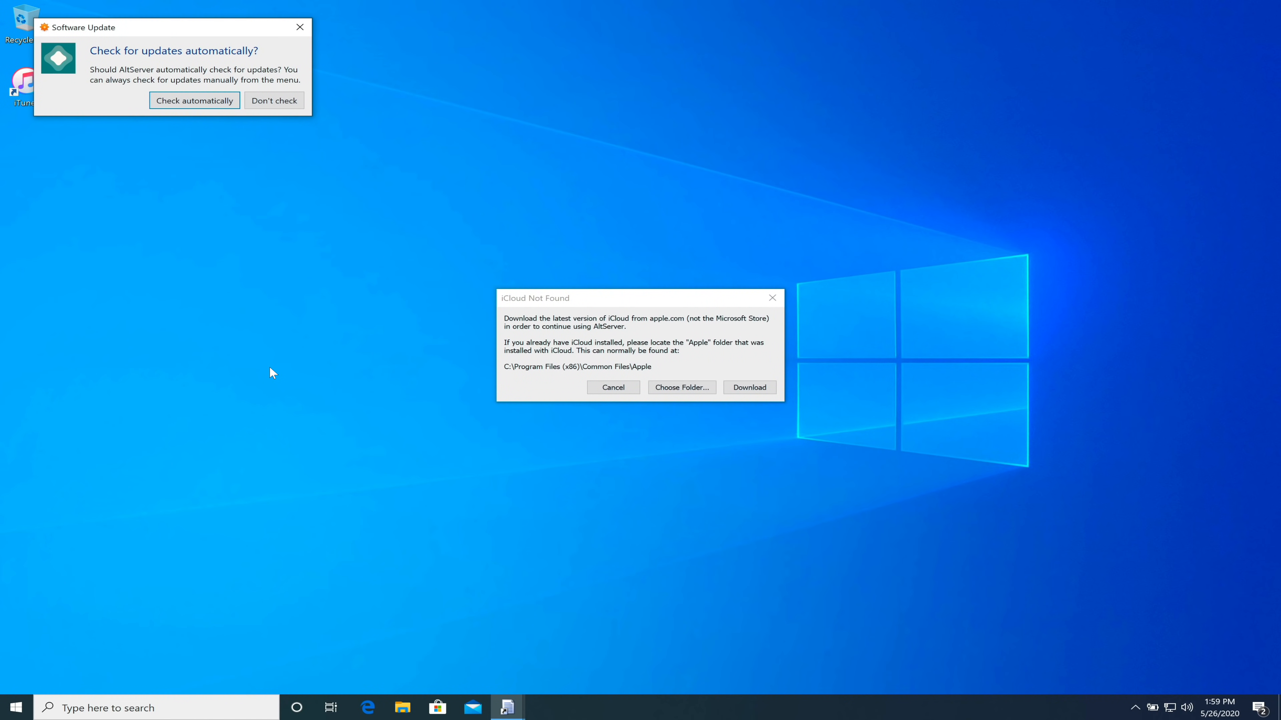
mouse_move(195, 101)
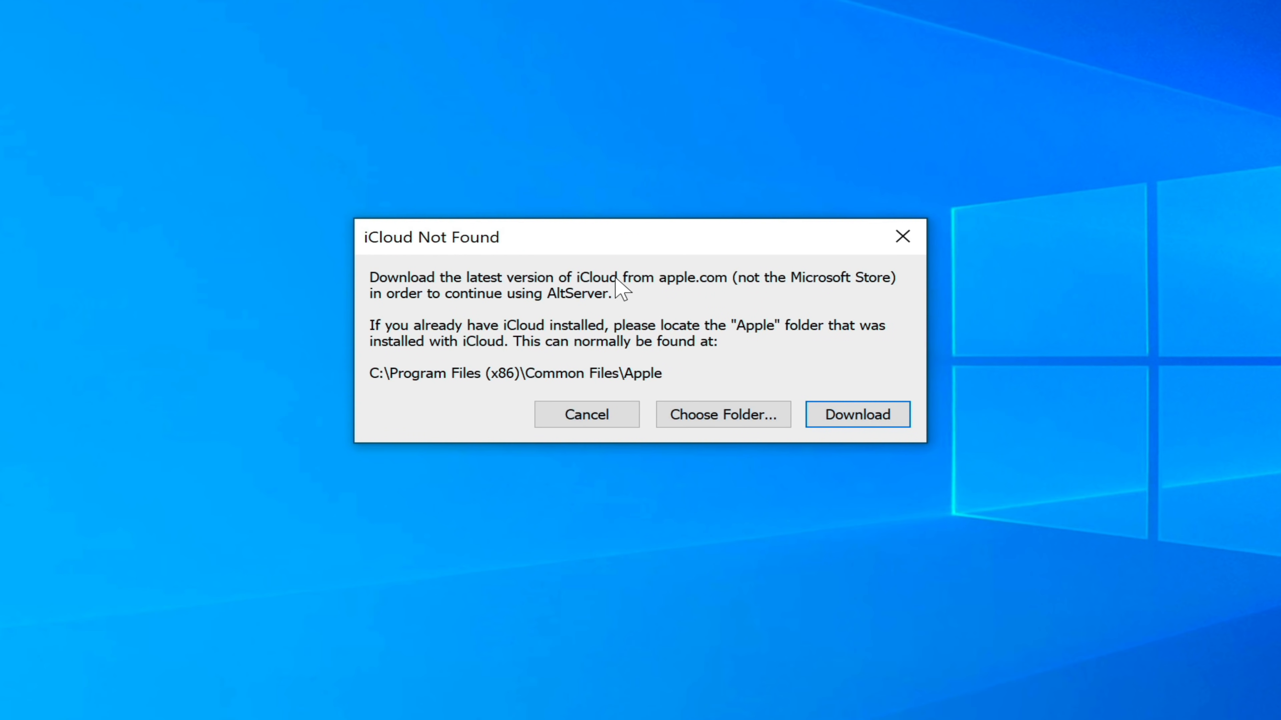
mouse_move(706, 331)
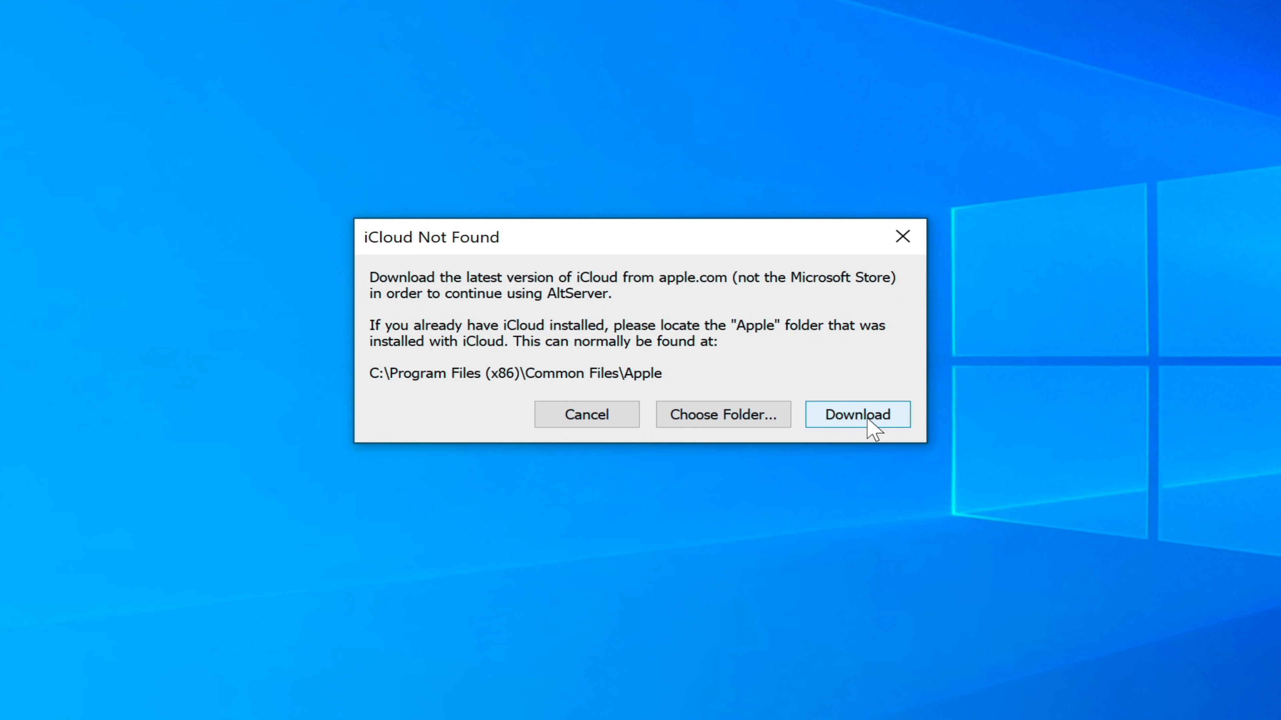
Download iCloudSetup.exe from Apple via the iCloud Not Found dialog, run it and close Edge
click(856, 415)
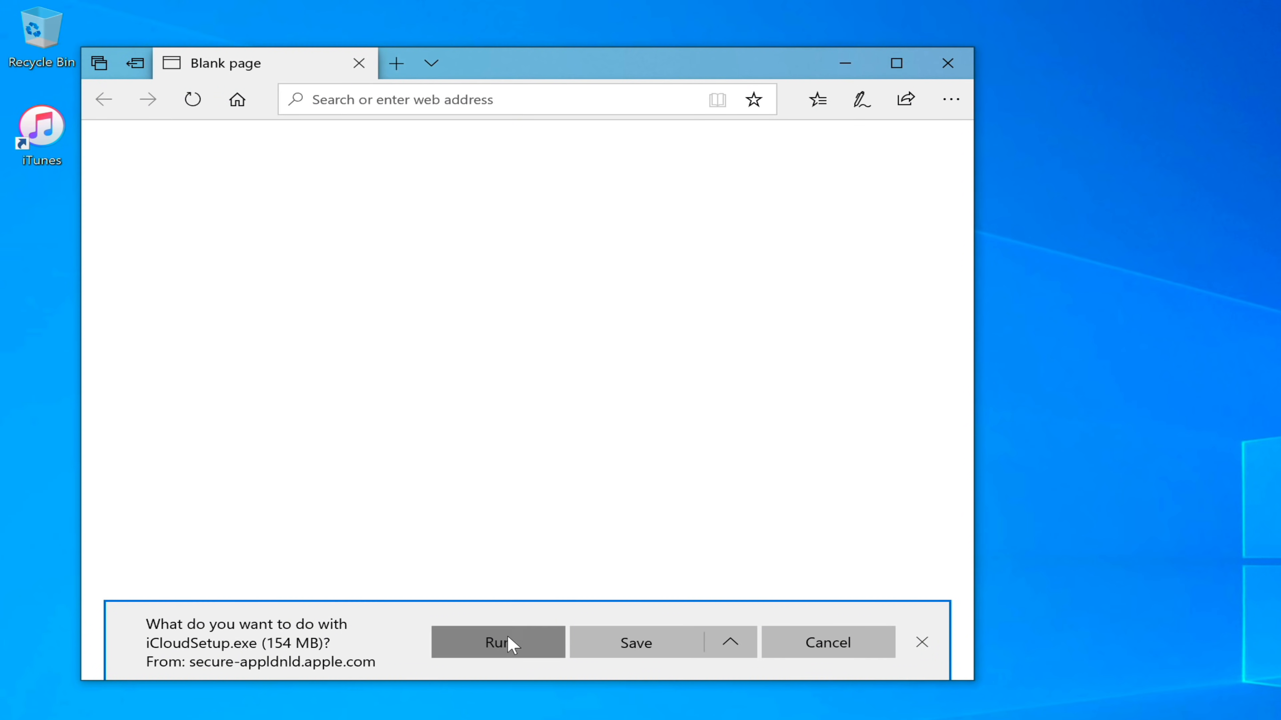
click(498, 643)
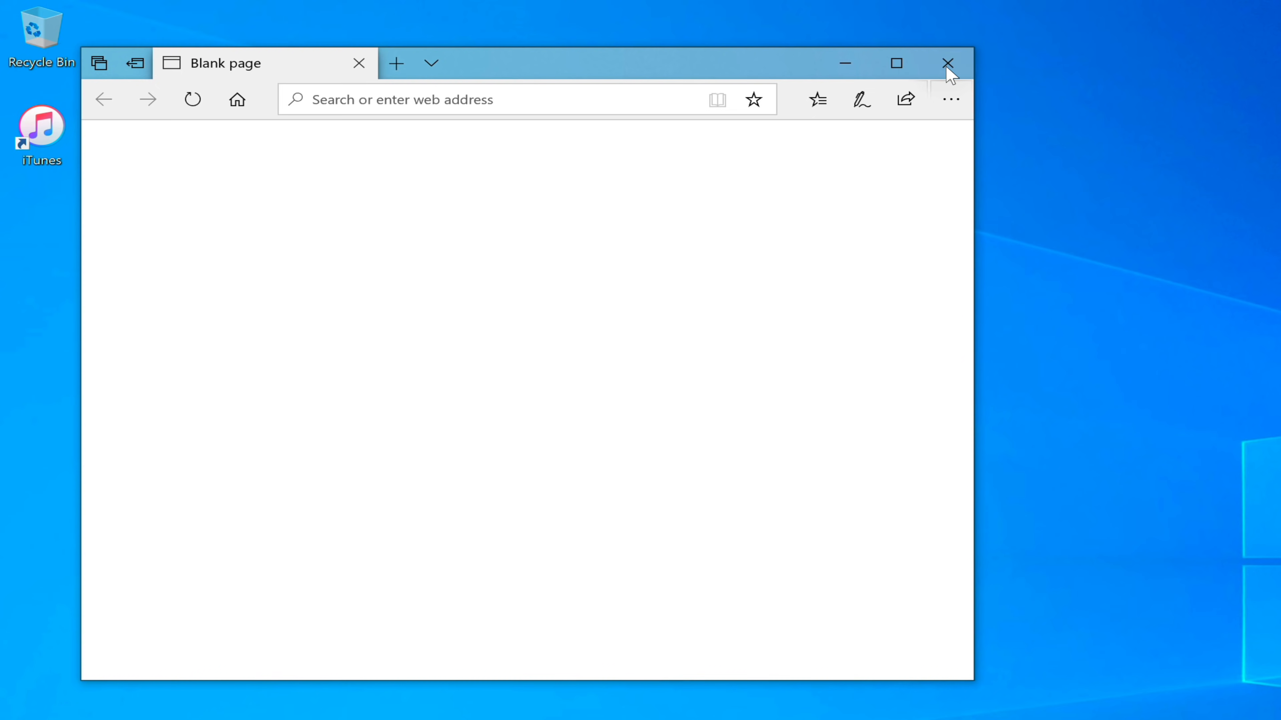
click(946, 62)
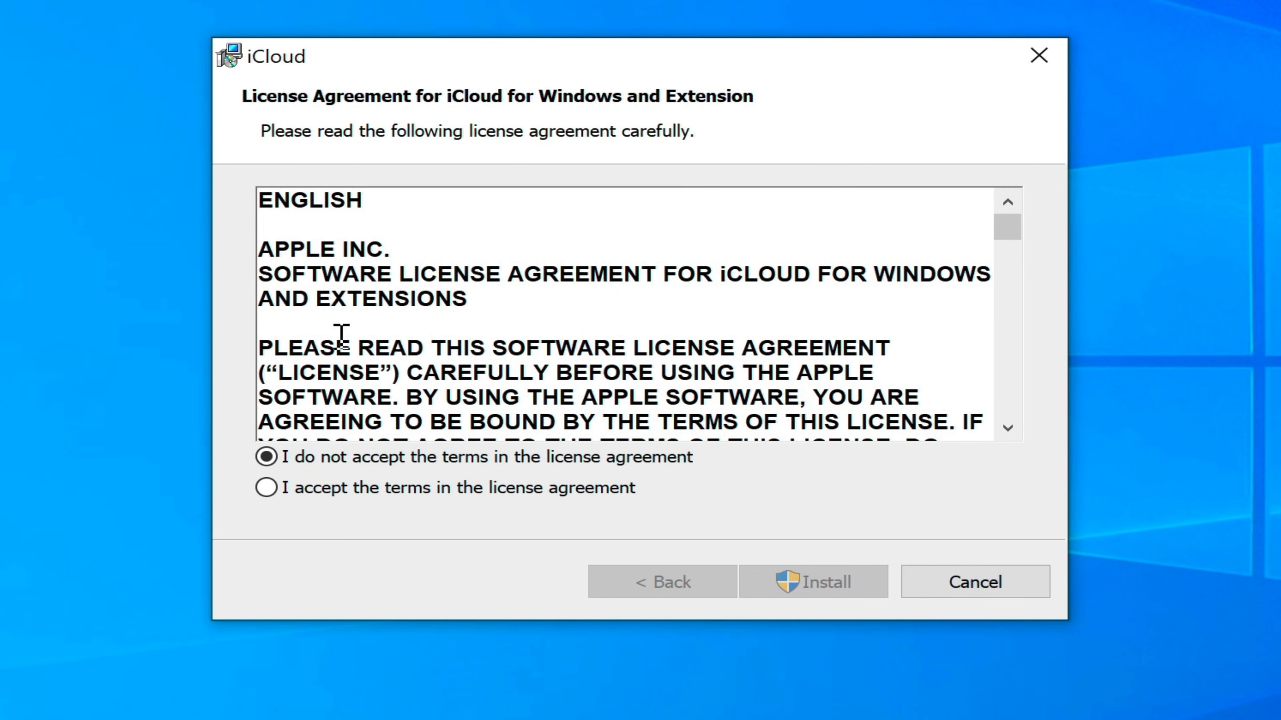
Accept the license, install iCloud for Windows, finish and agree to restart the computer
click(812, 582)
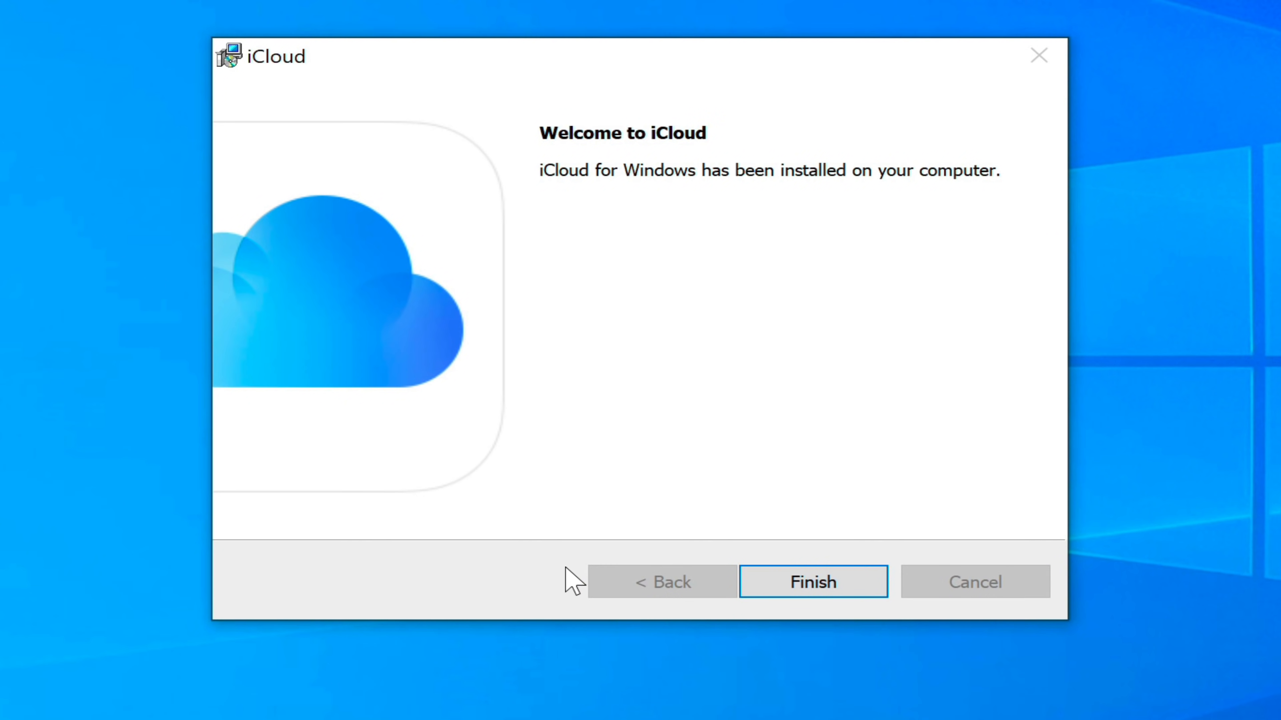
click(811, 582)
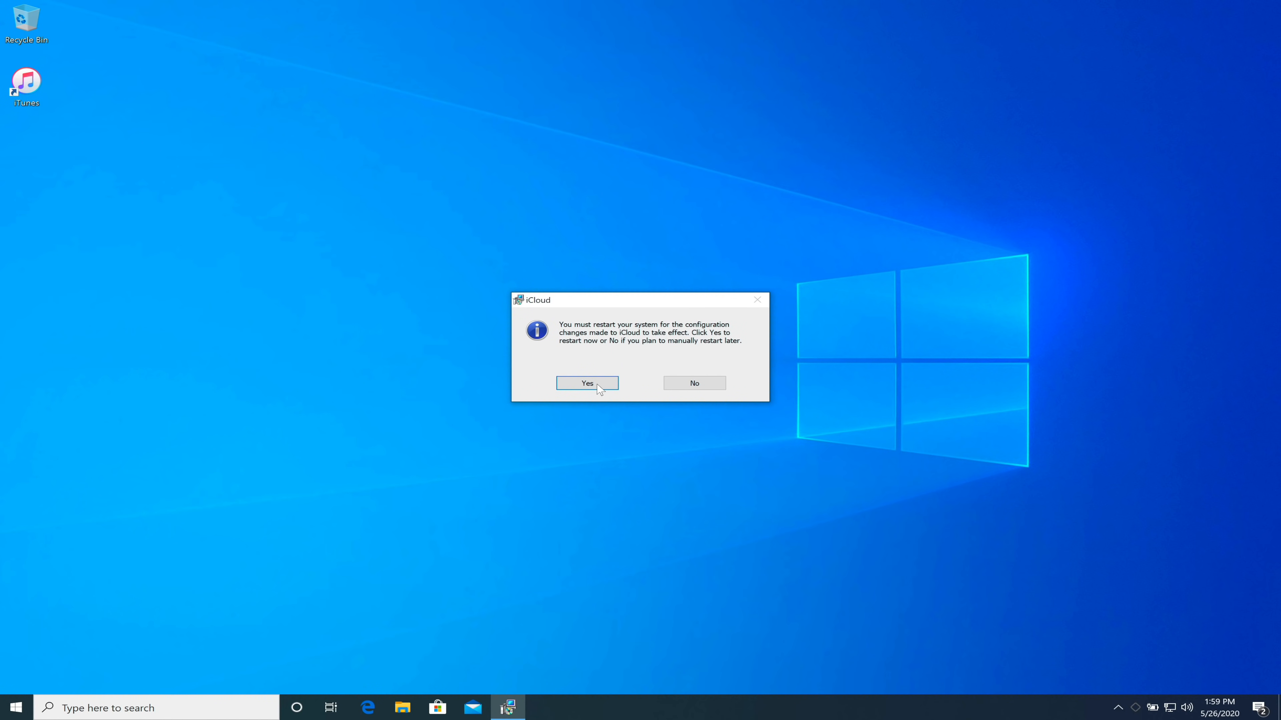
click(586, 383)
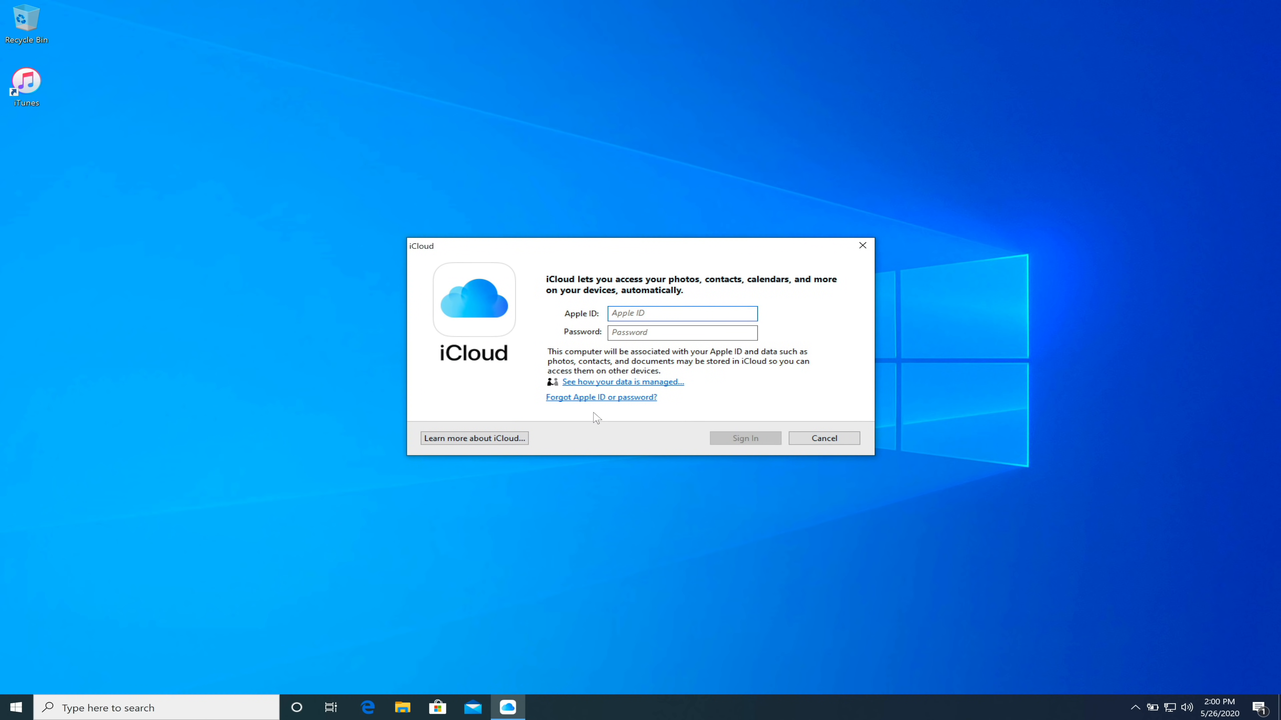
click(681, 312)
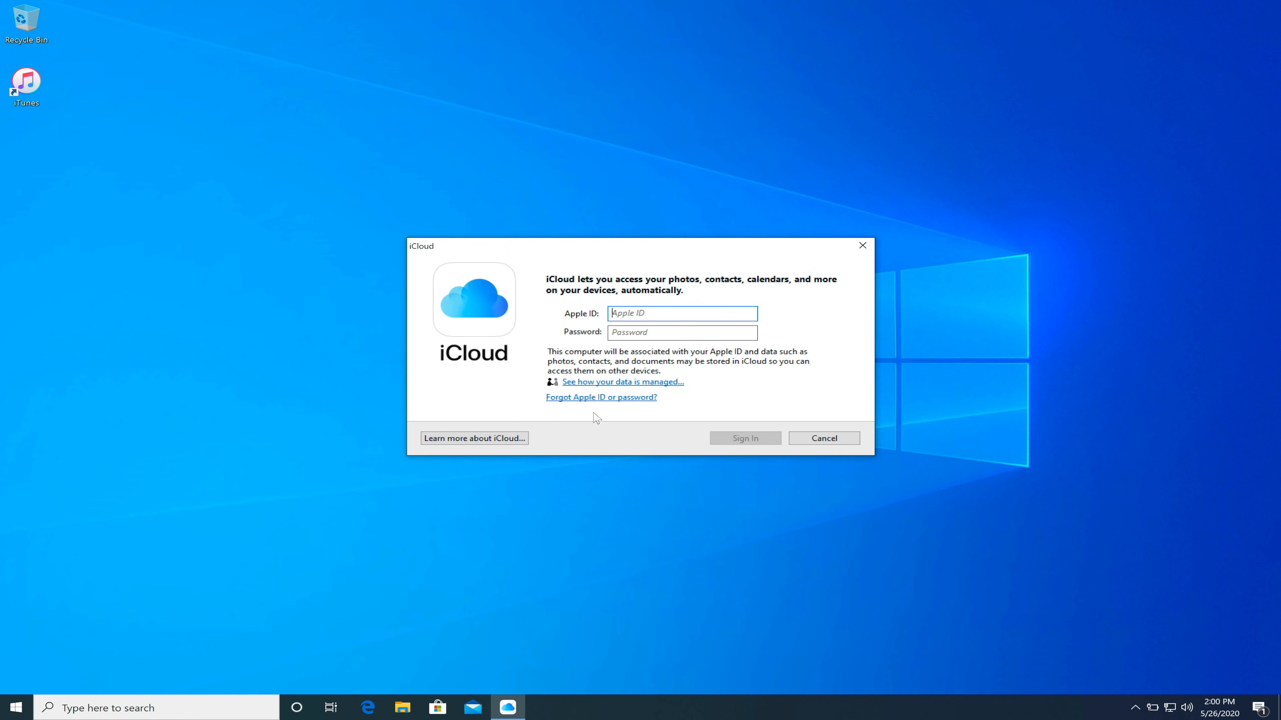